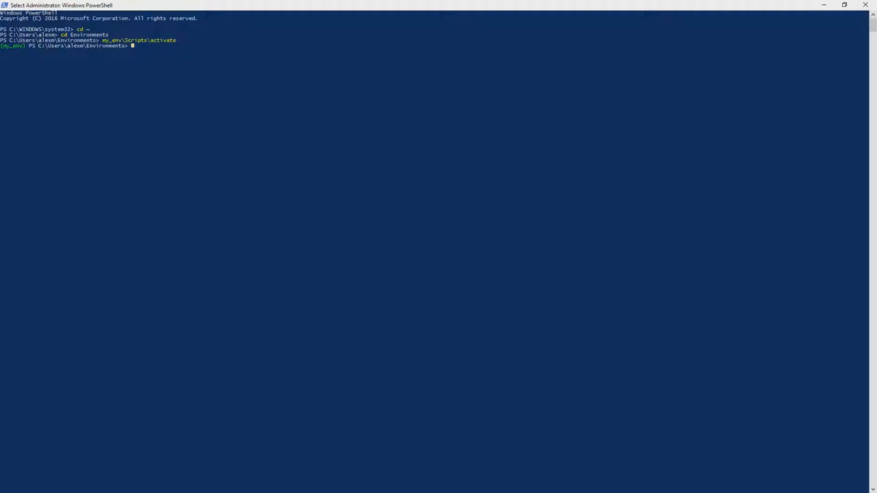
Step: Launch the Python 3.6.3 interpreter inside the activated my_env environment
type("python")
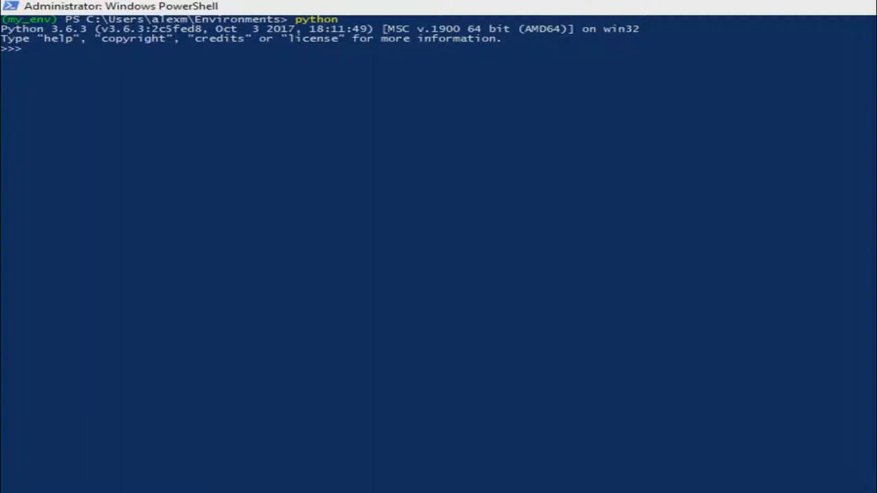
mouse_move(34, 53)
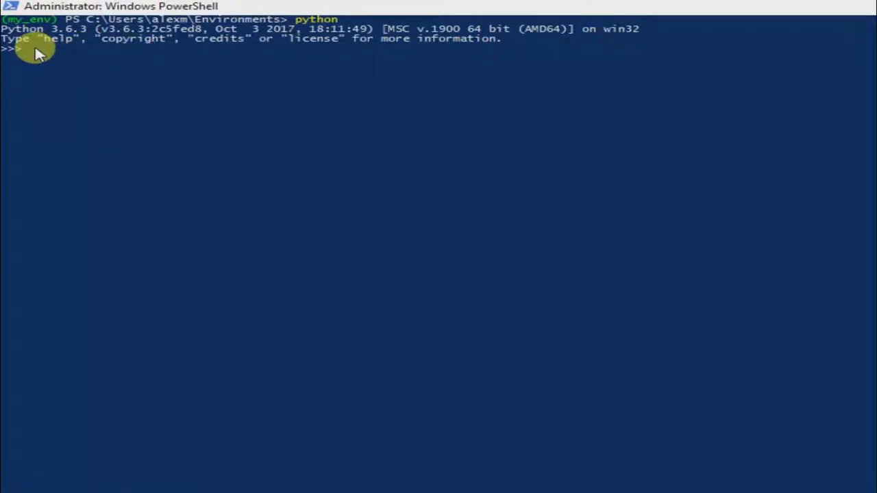
Step: Assign my_int = -25 and print it, showing -25
left_click(31, 48)
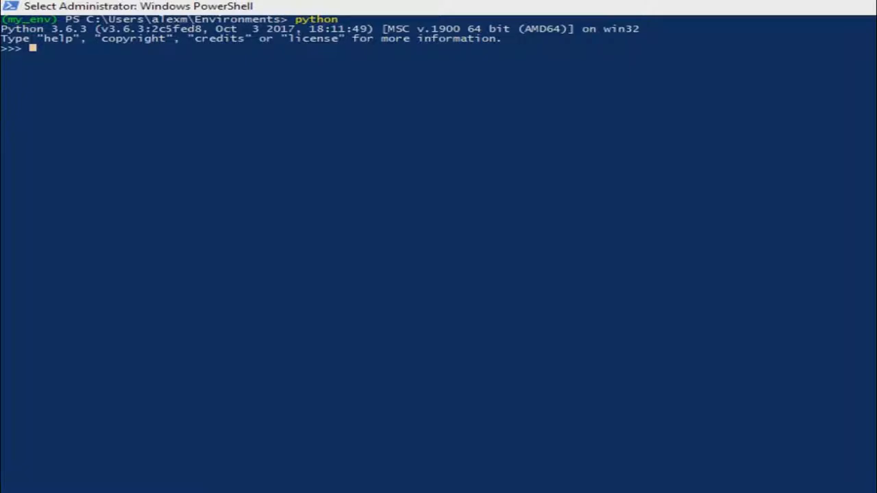
type("my")
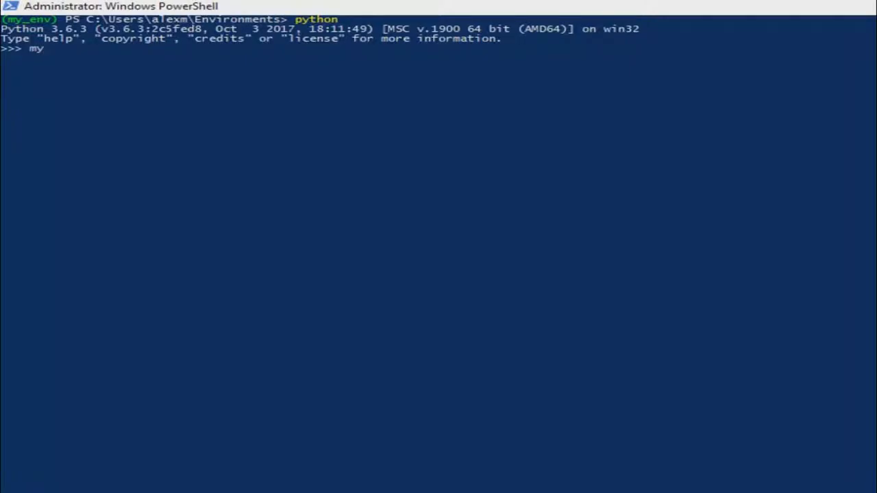
type("_int")
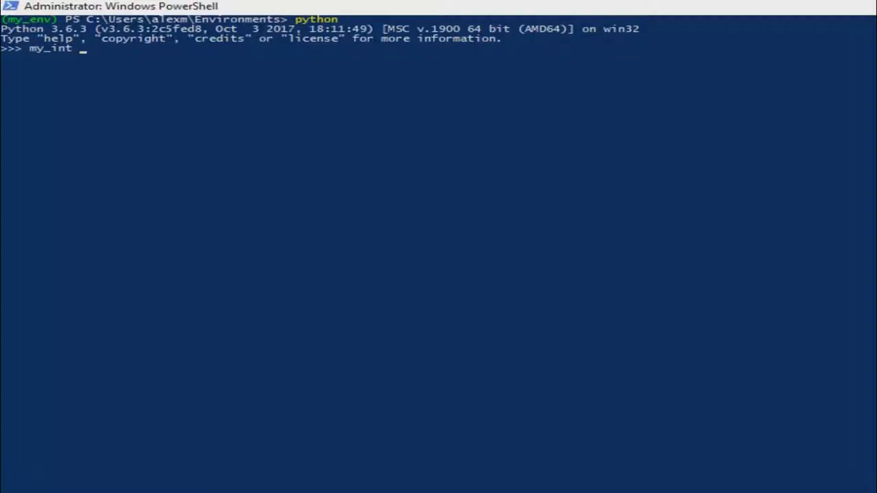
type("=")
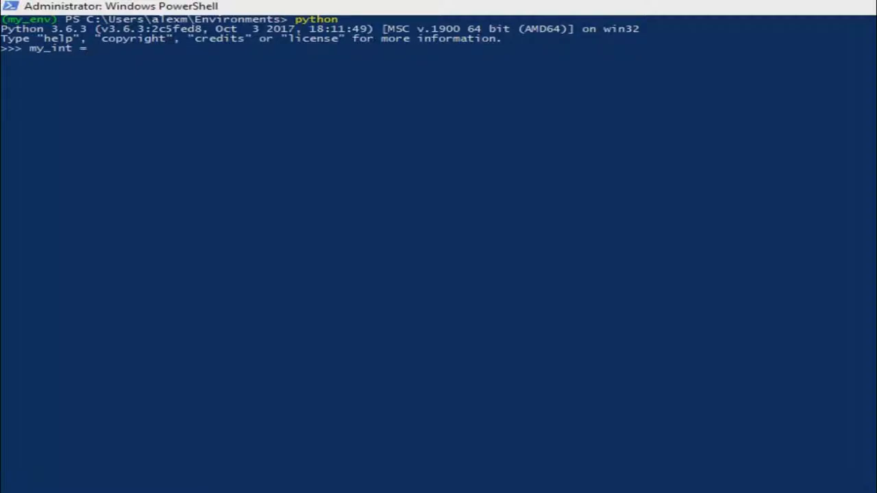
type("-")
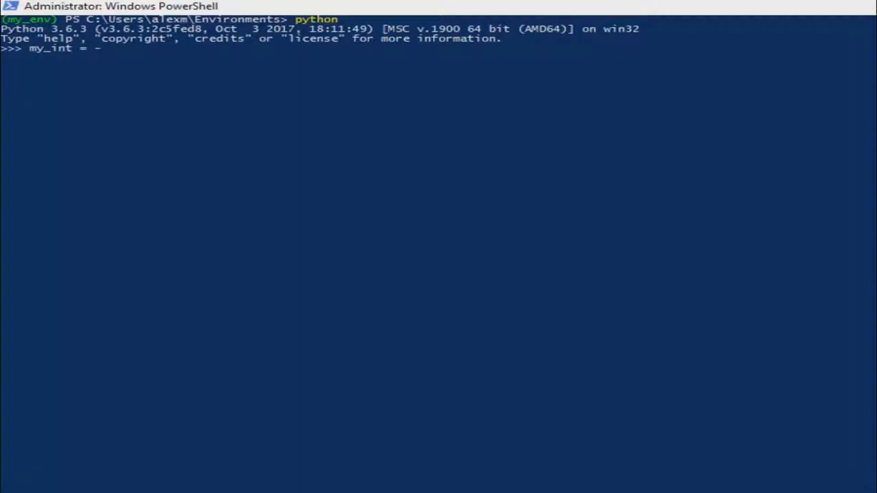
type("25")
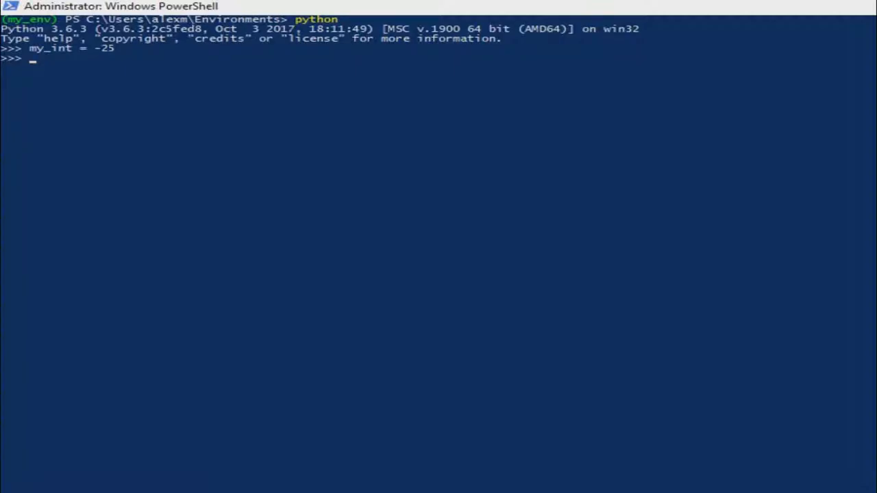
type("print")
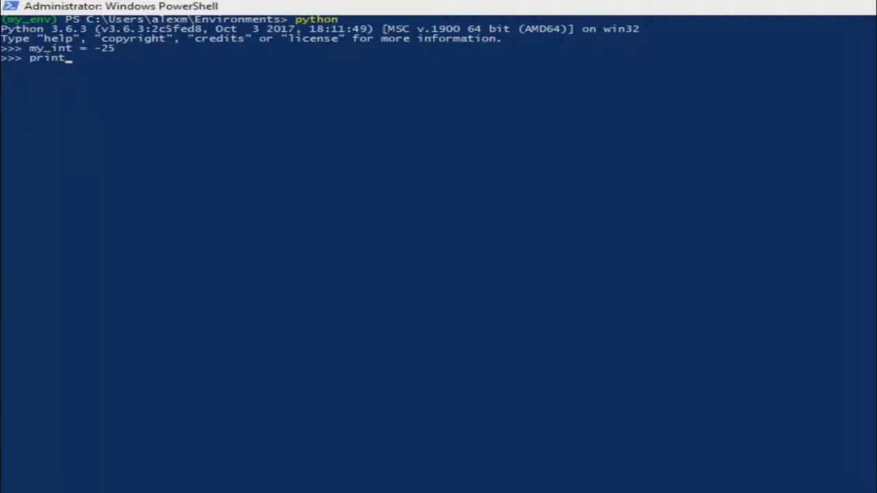
type("(my")
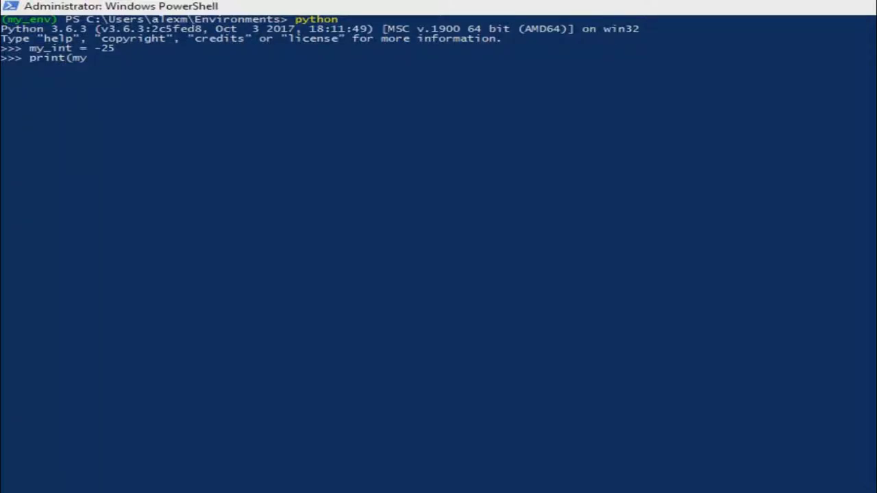
type("_int)")
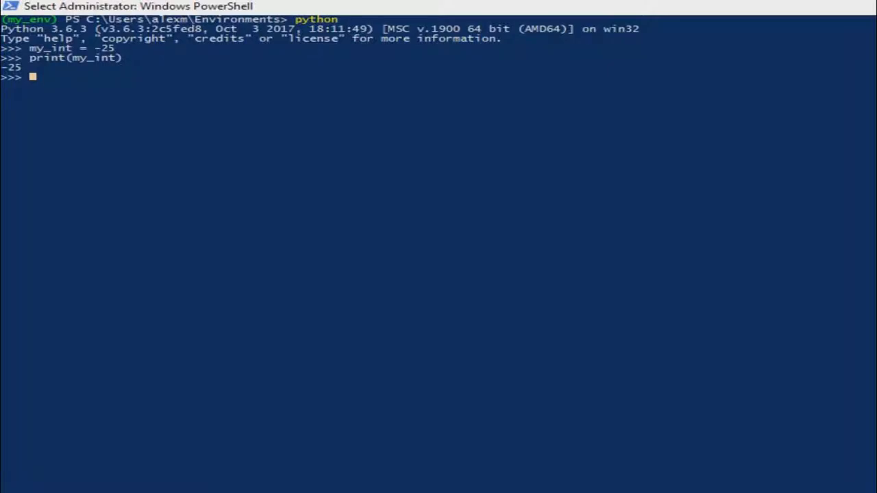
Step: Assign int_ans = 116 - 68 and print it, outputting 48
type("int_an")
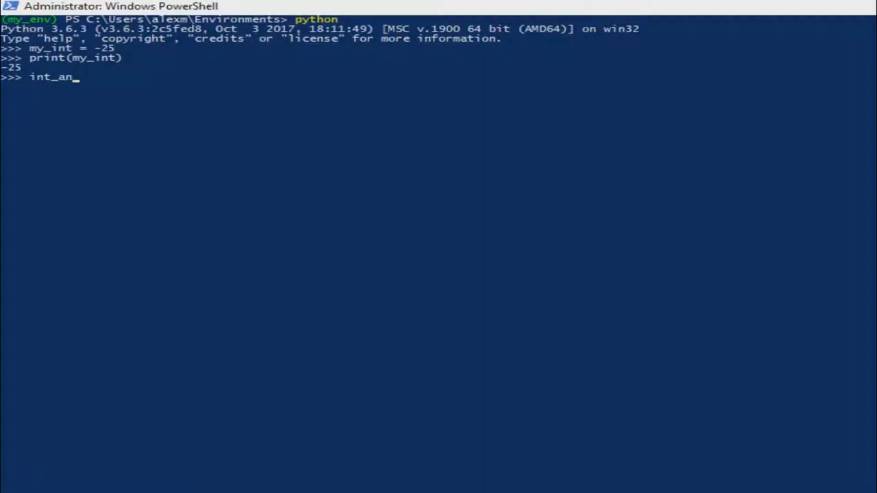
type("s")
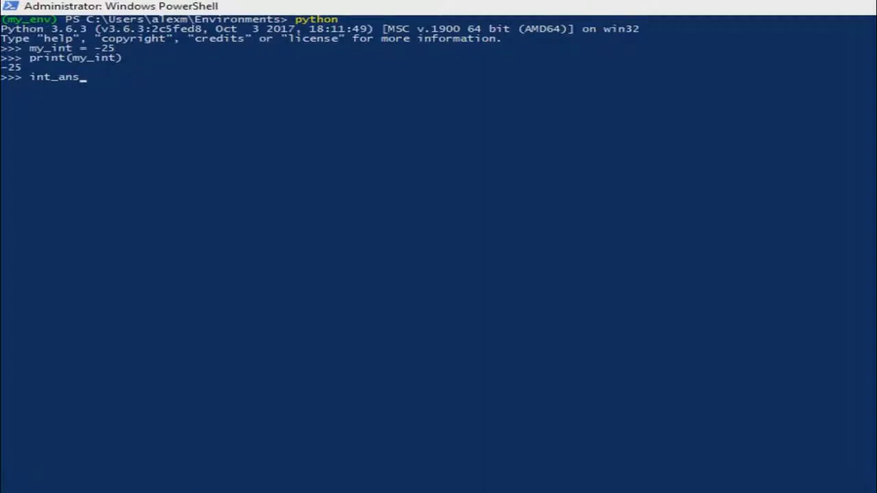
type("=")
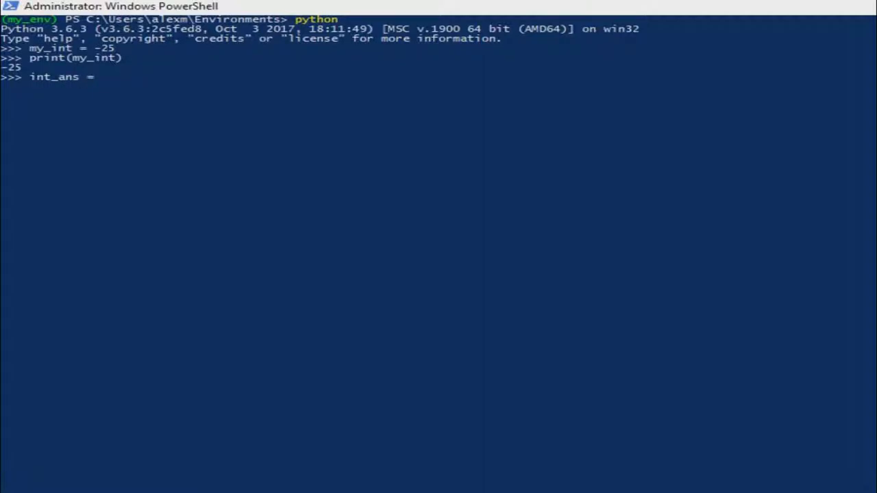
type("1")
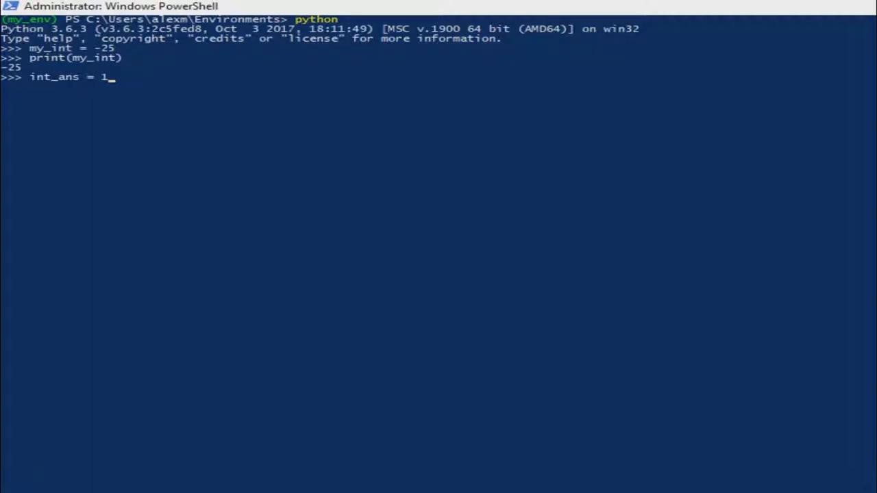
type("16 -")
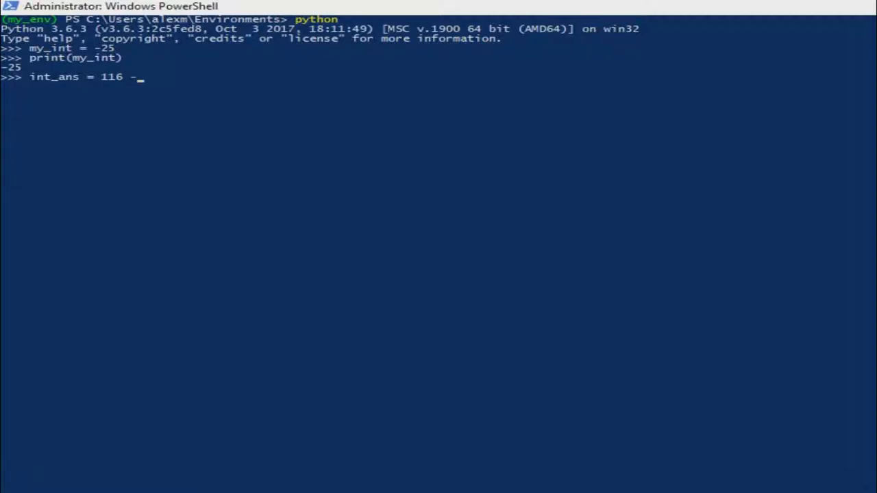
type("68")
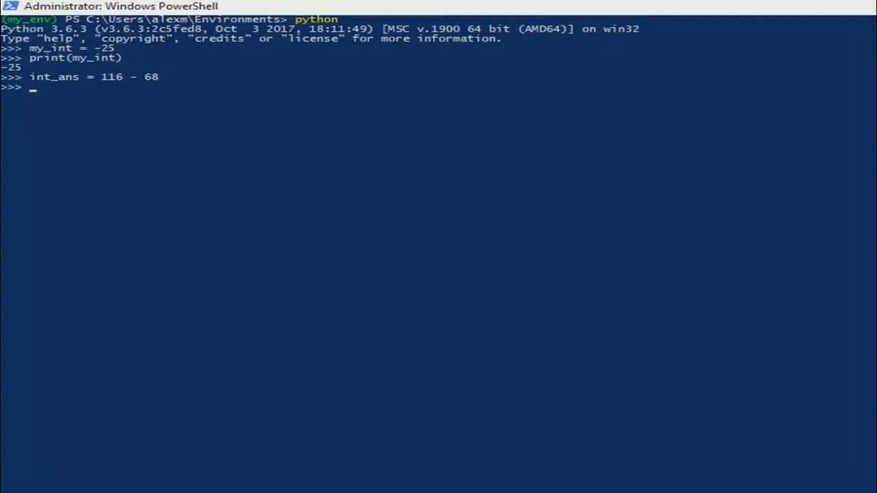
type("print")
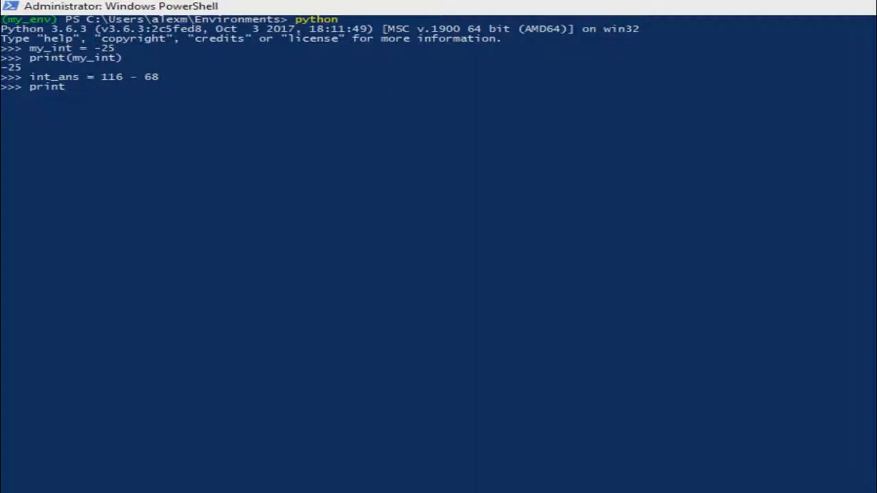
type("(int_")
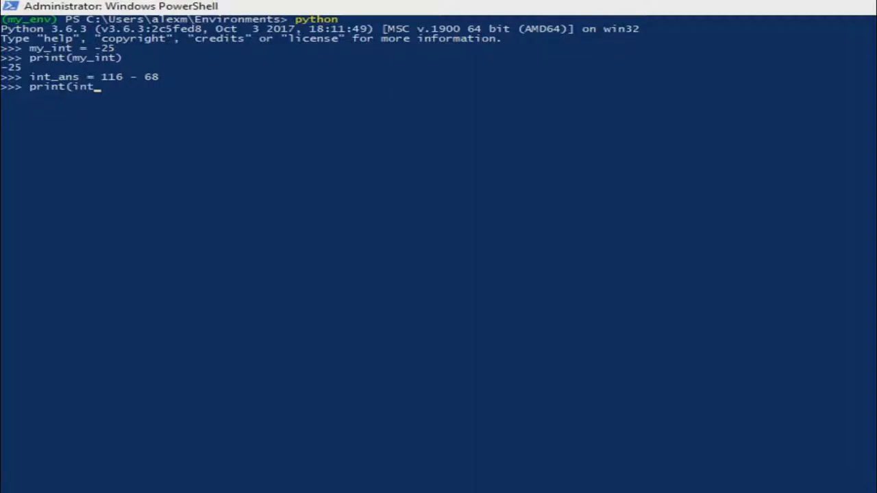
type("a")
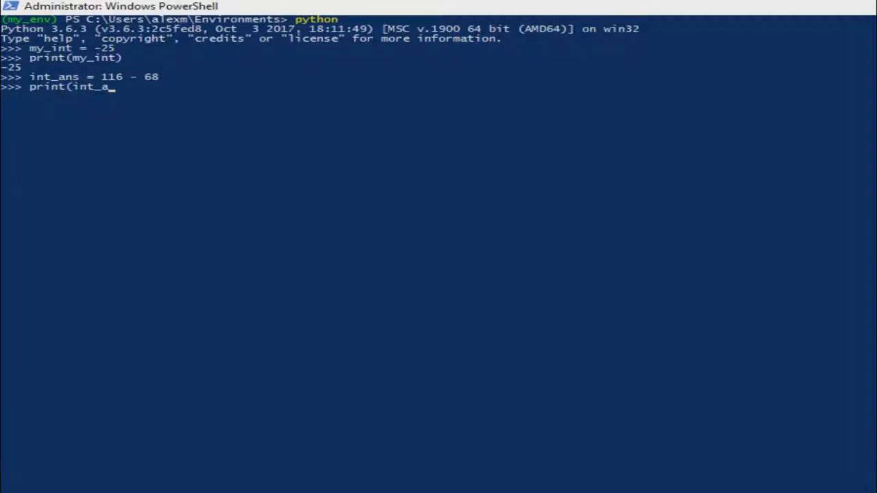
type("ns)")
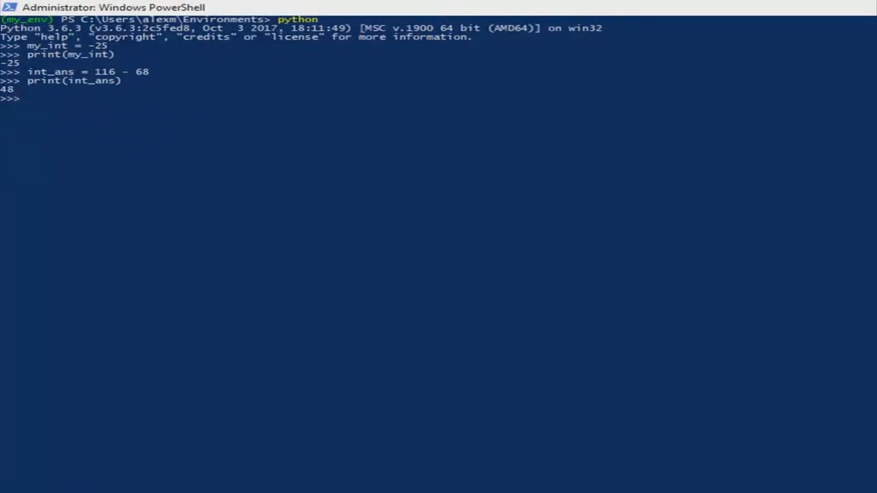
Step: Assign the float my_flt = 17.3 and print it, showing 17.3
type("my")
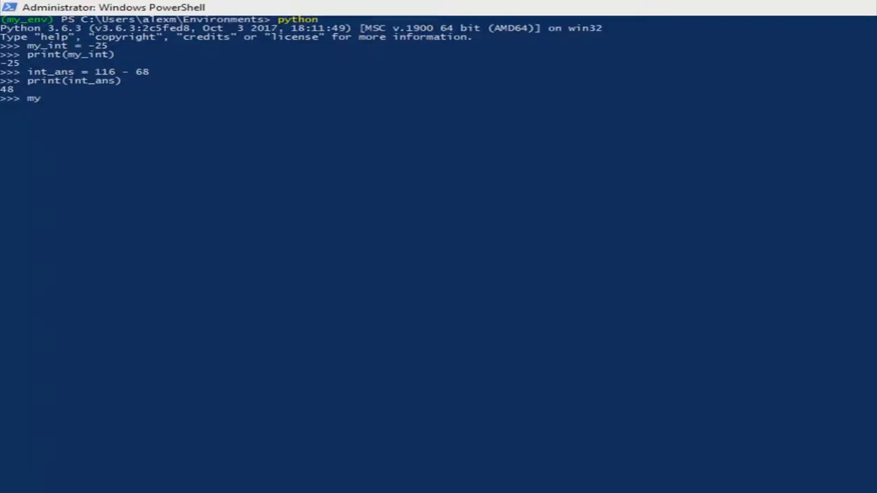
type("_")
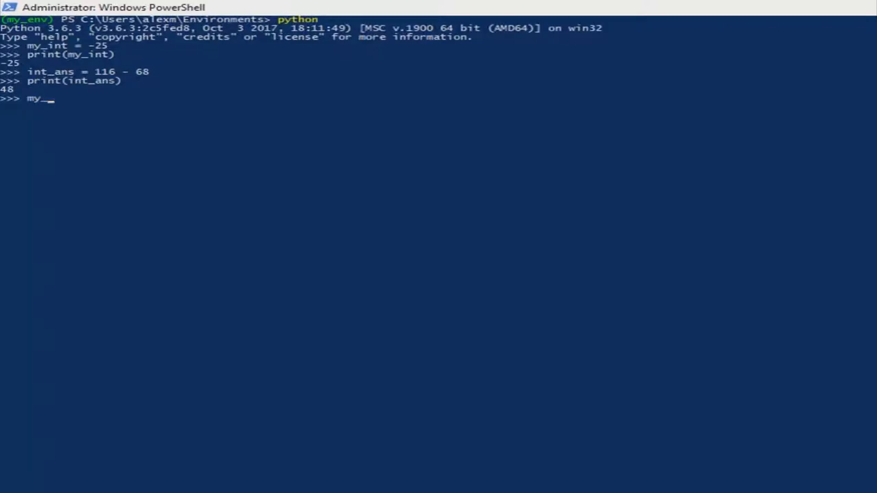
type("flt =")
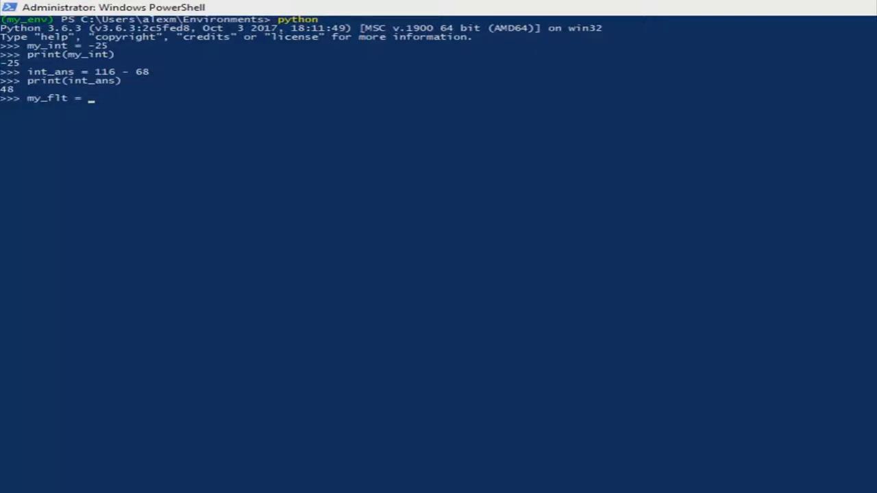
type("17")
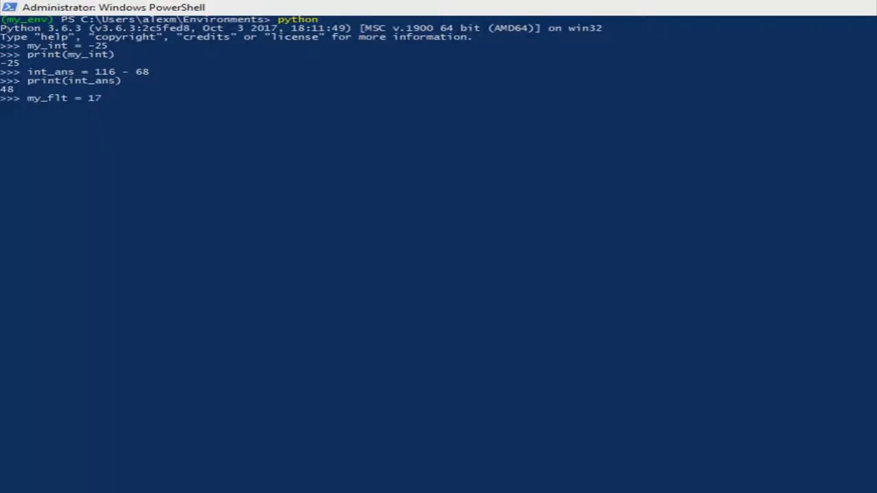
type(".3")
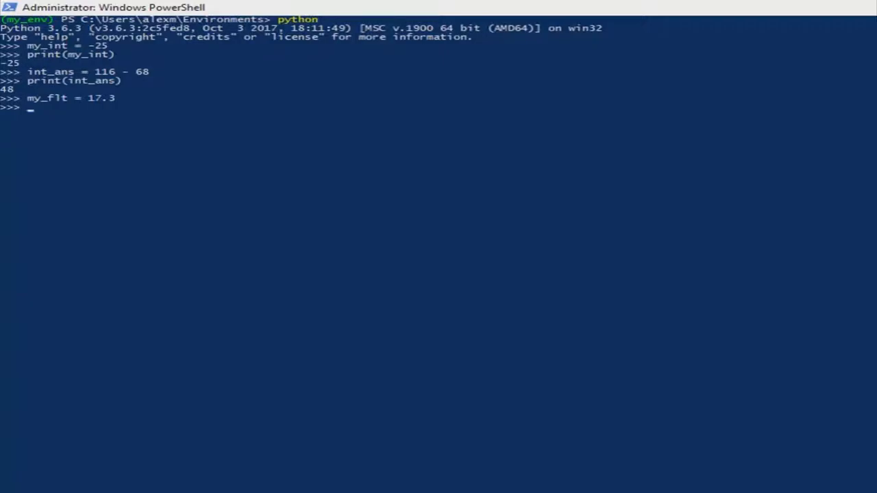
type("print")
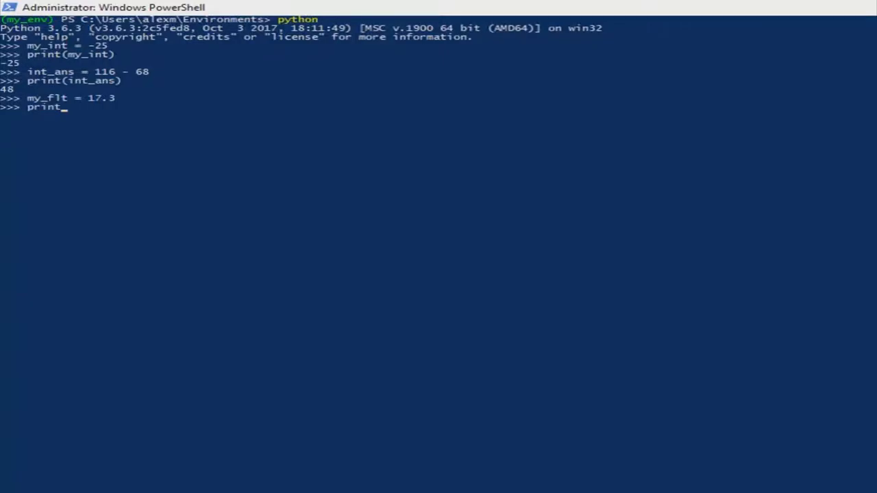
type("(")
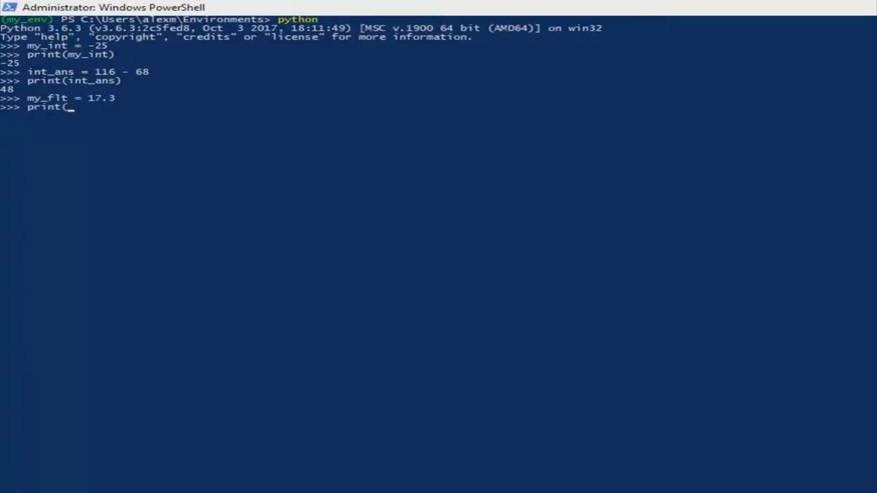
type("my_")
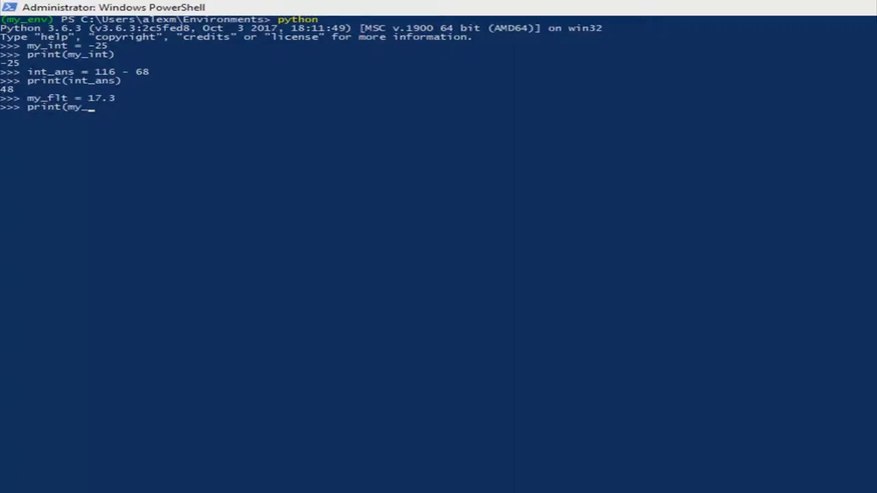
type("flt)")
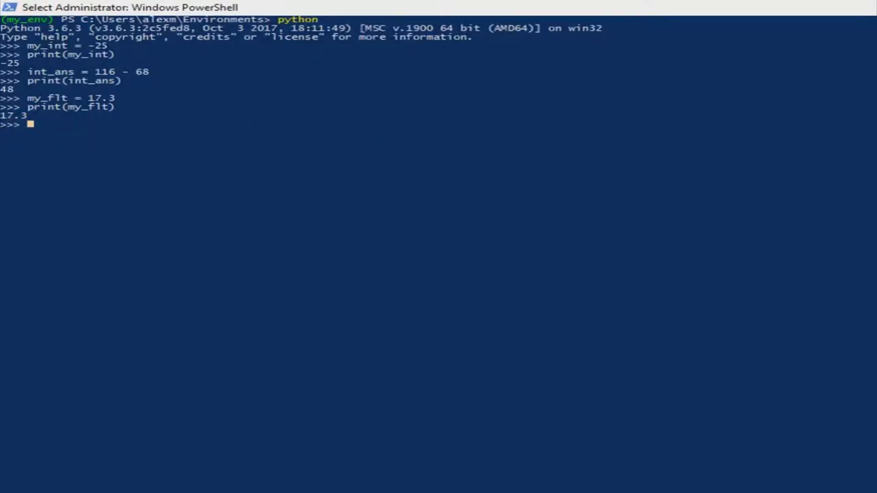
Step: Assign flt_ans = 564.0 + 365.24
type("flt")
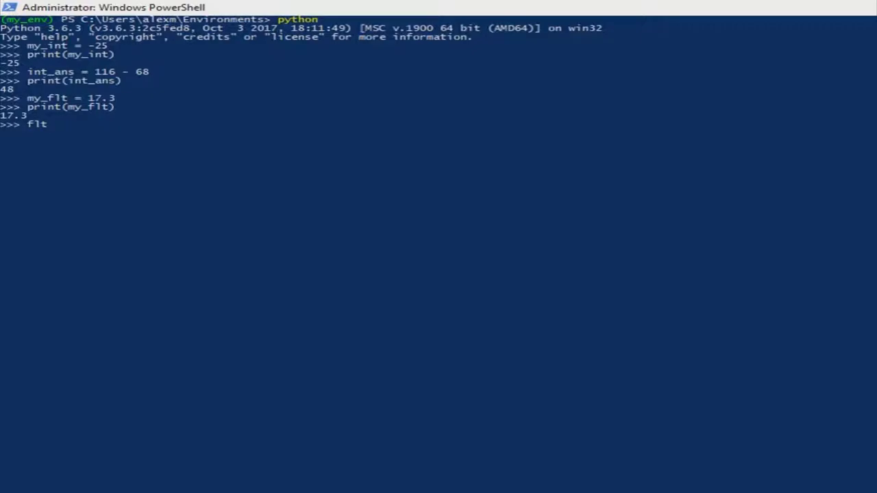
type("_ands")
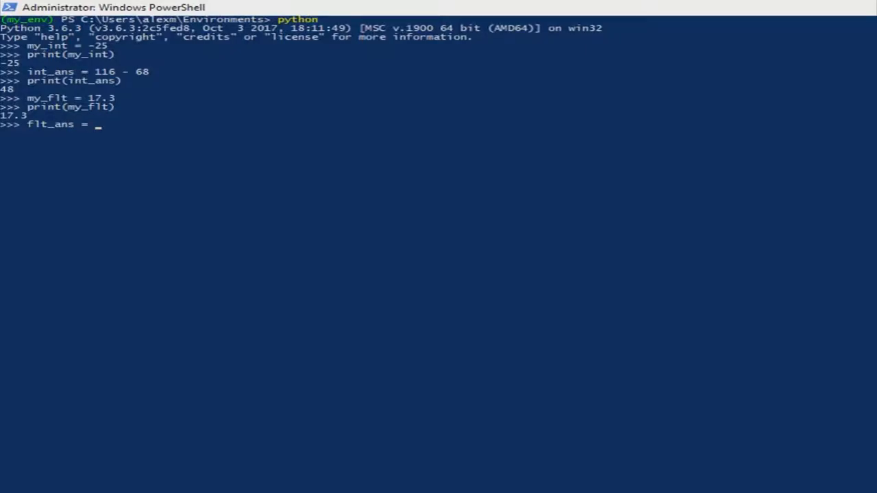
type("5")
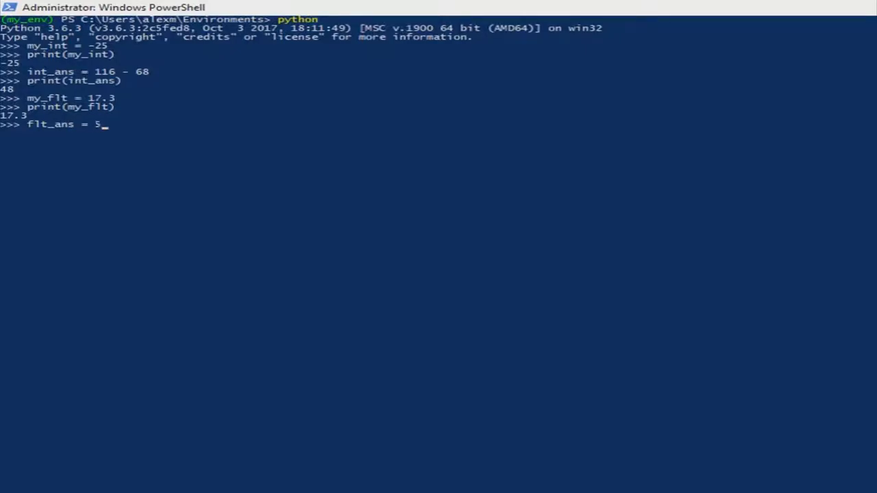
type("64")
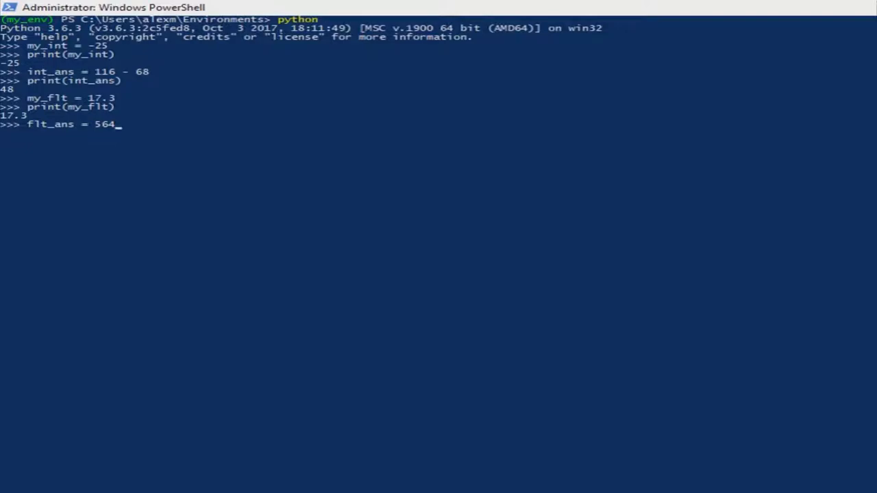
type(".0 +")
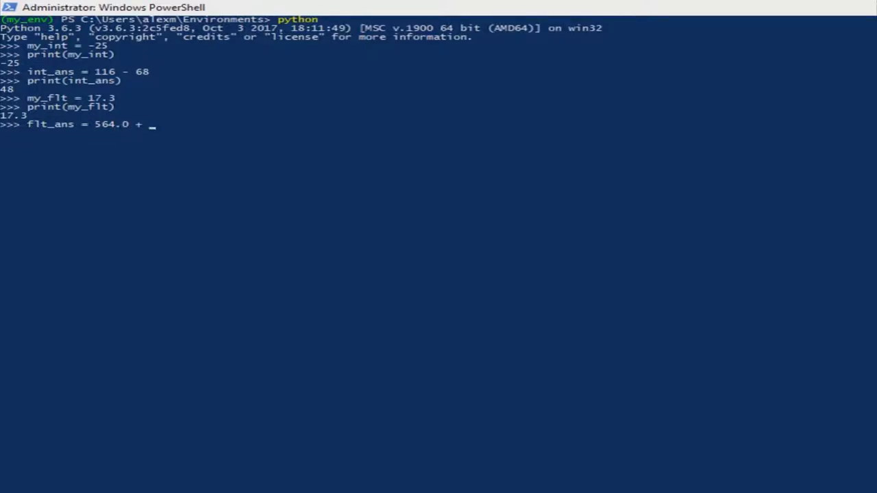
type("36")
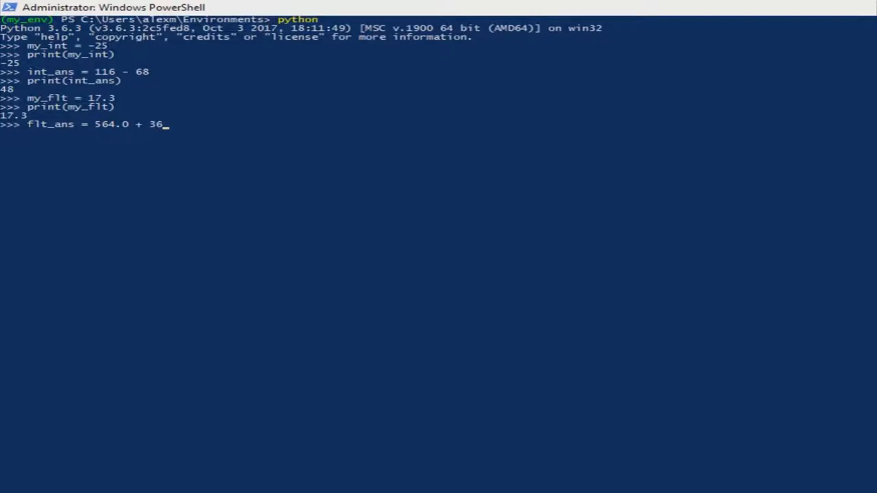
type("5.")
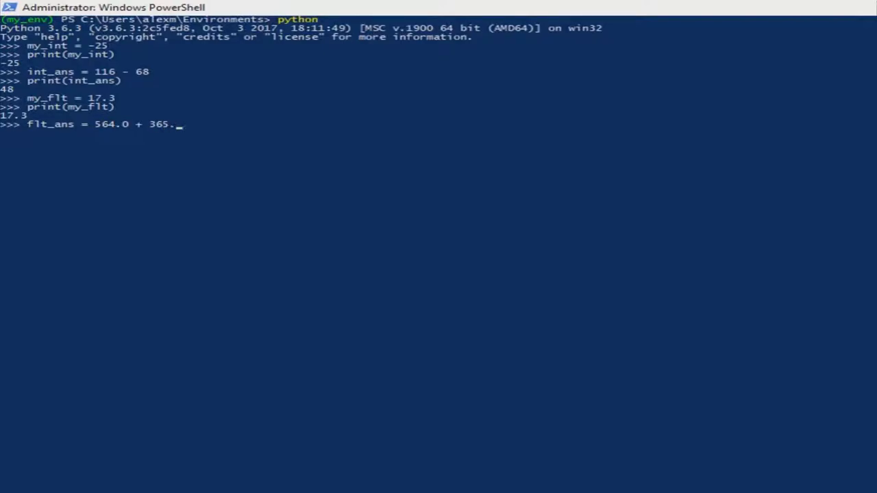
type("24")
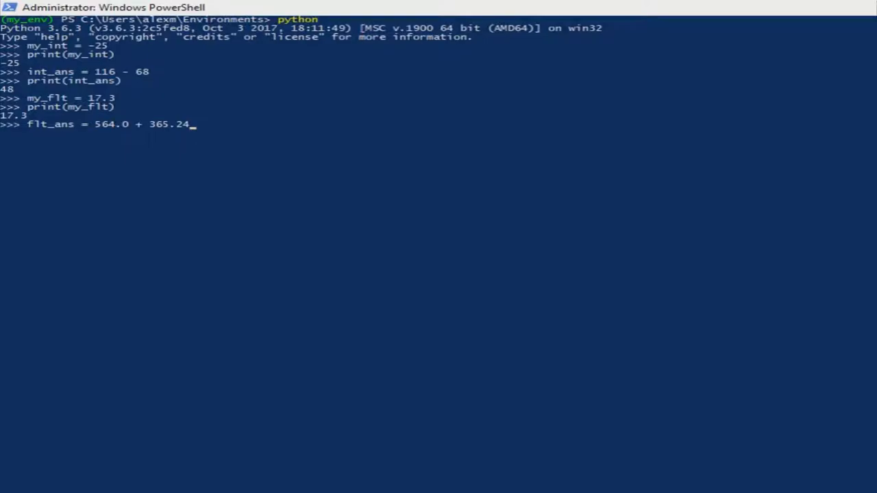
key("Enter")
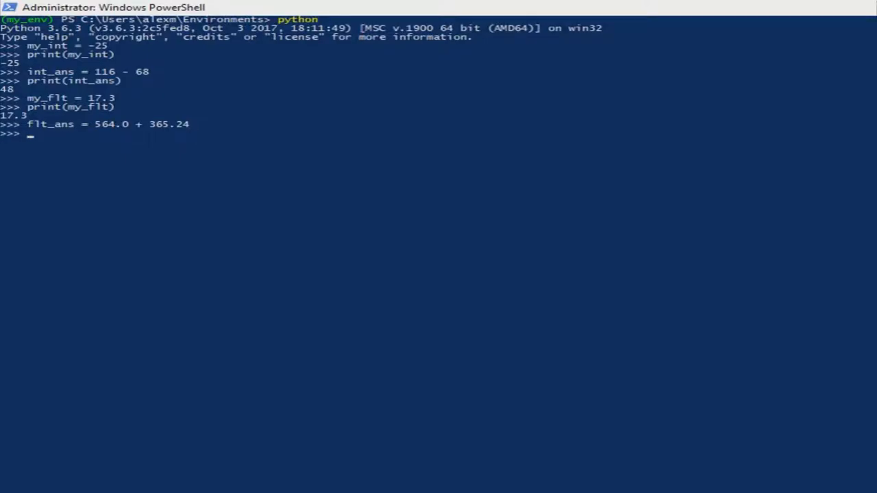
Step: Print flt_ans, outputting 929.24
type("print(")
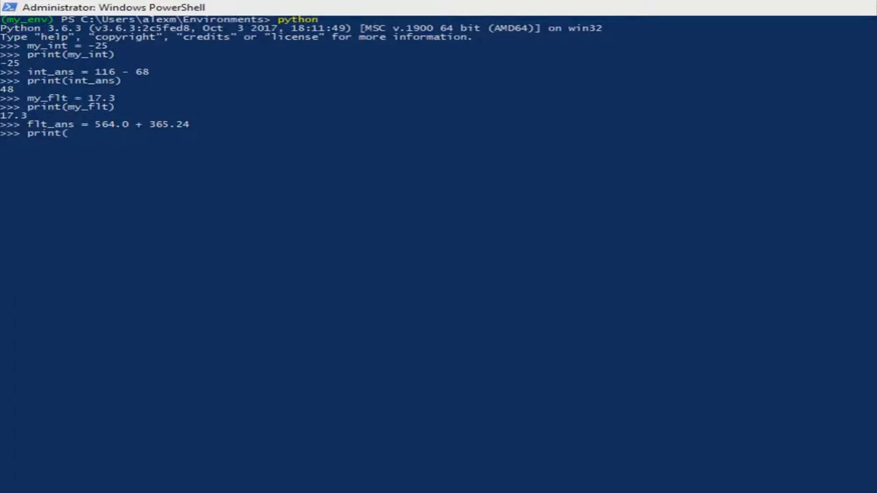
type("flt_")
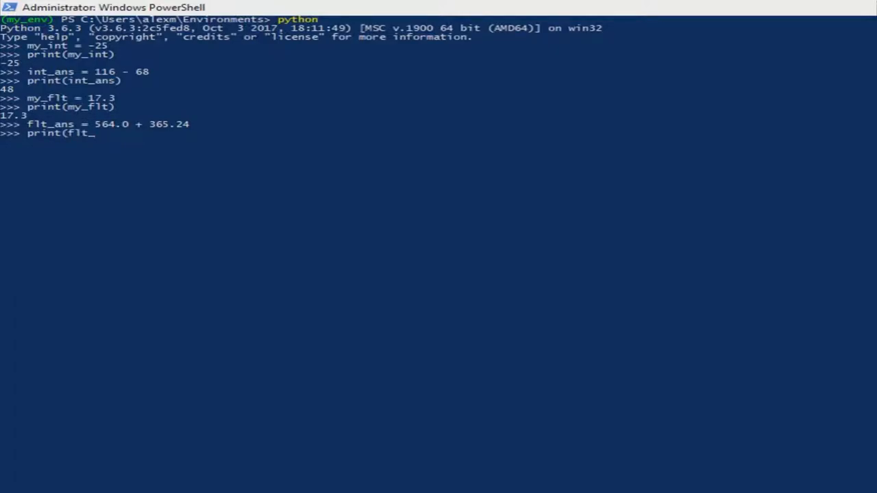
type("ans")
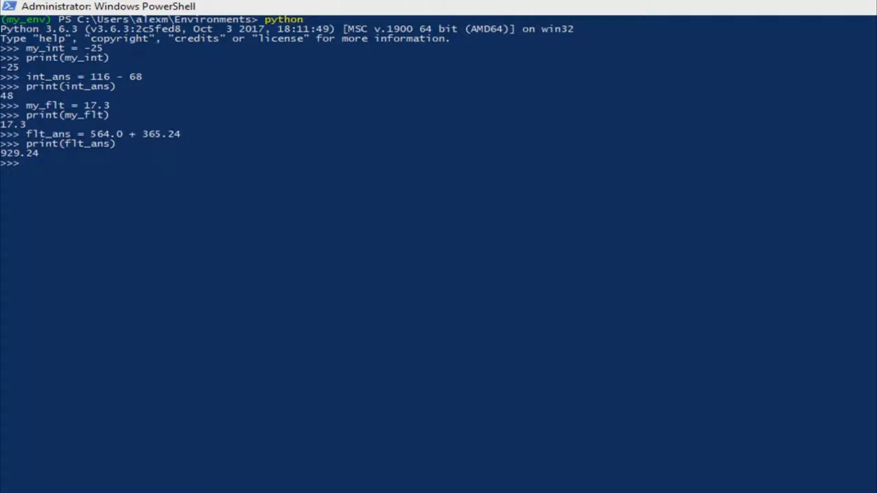
Step: Assign the boolean my_bool = 5 > 8 and print it, giving False
type("my_")
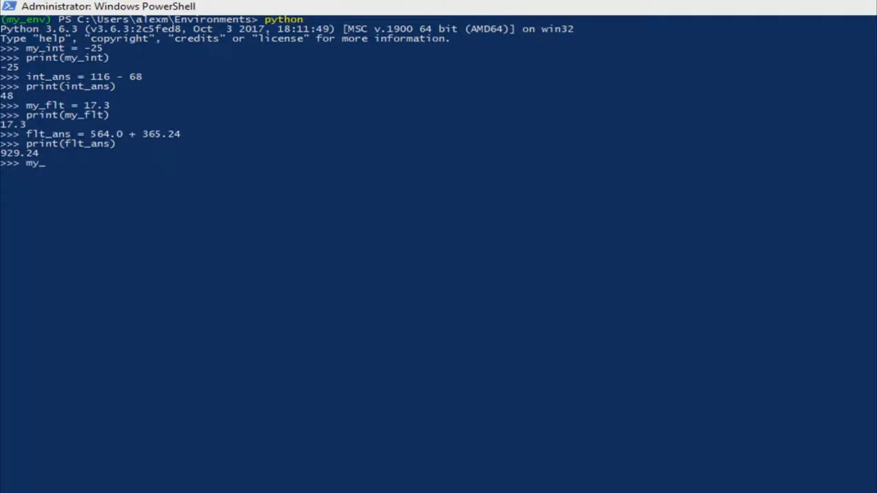
type("bool")
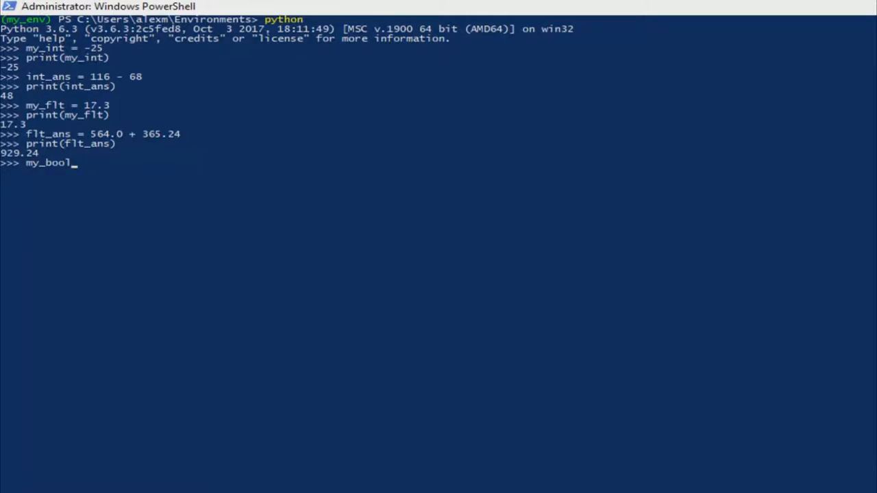
type("=")
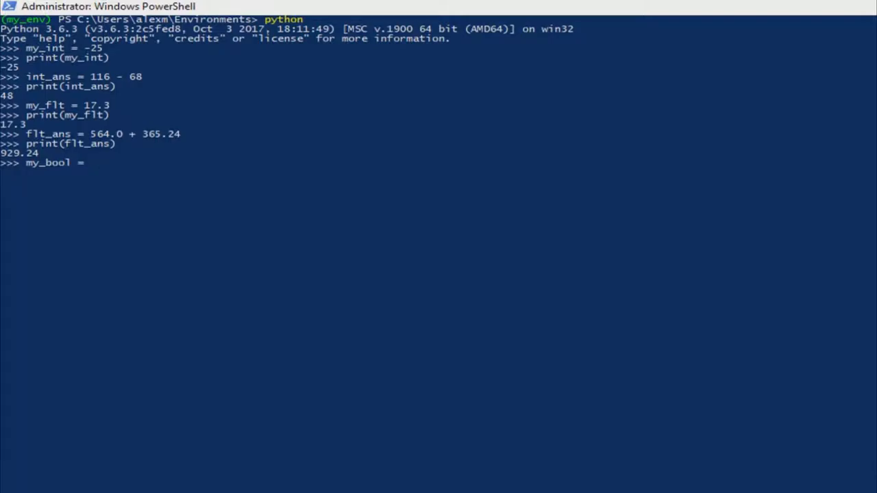
type("5 > 8")
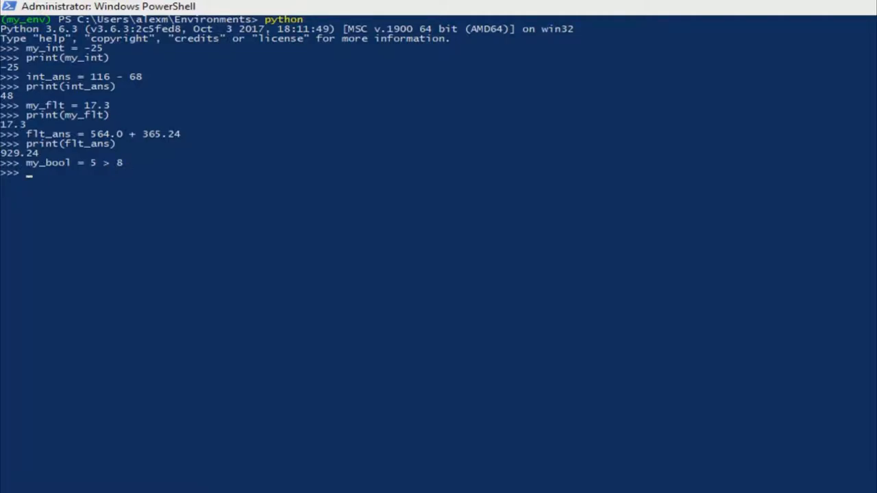
type("print")
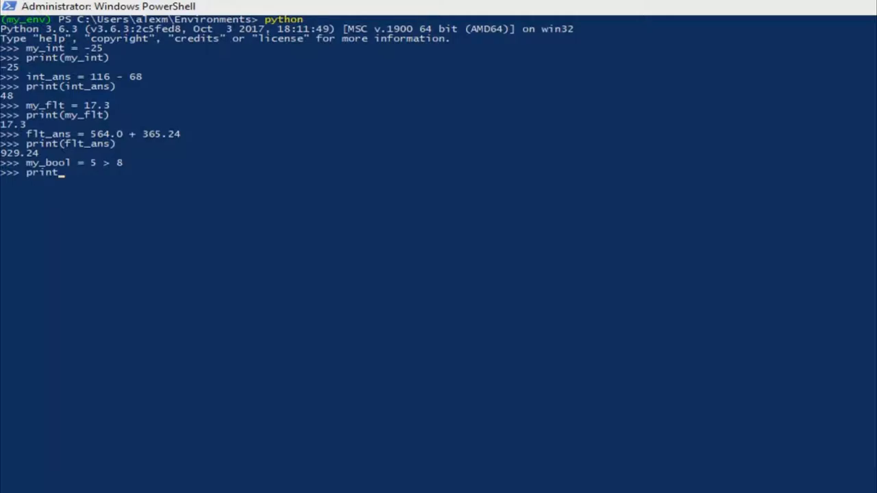
key("Backspace")
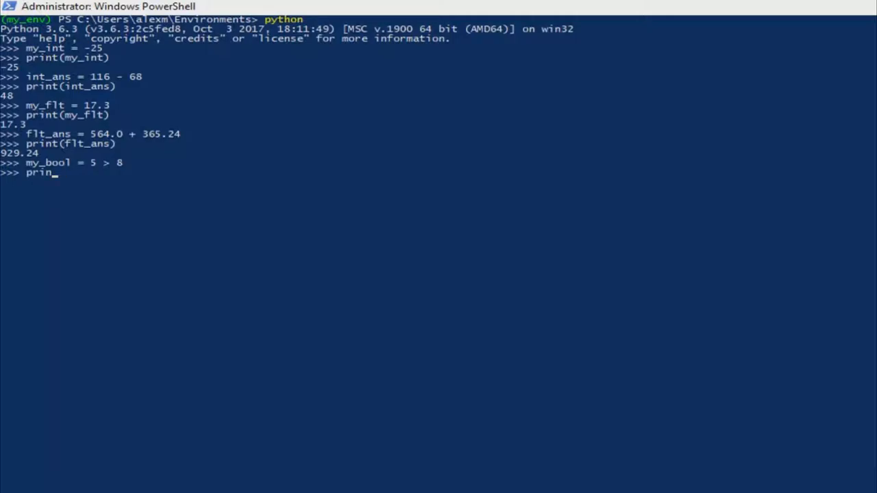
type("t(")
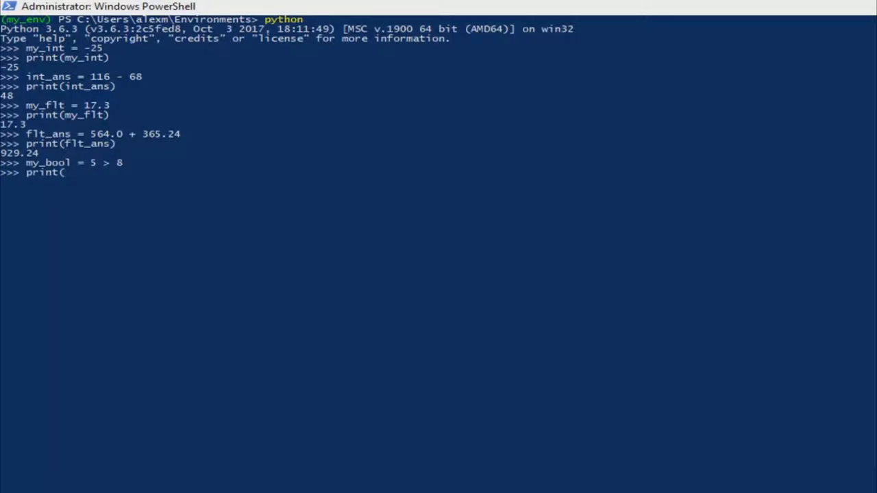
type("m")
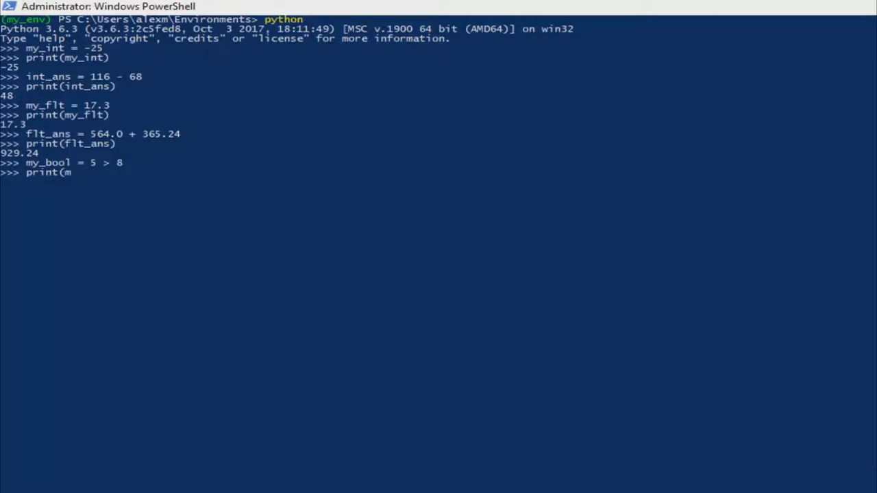
type("my_")
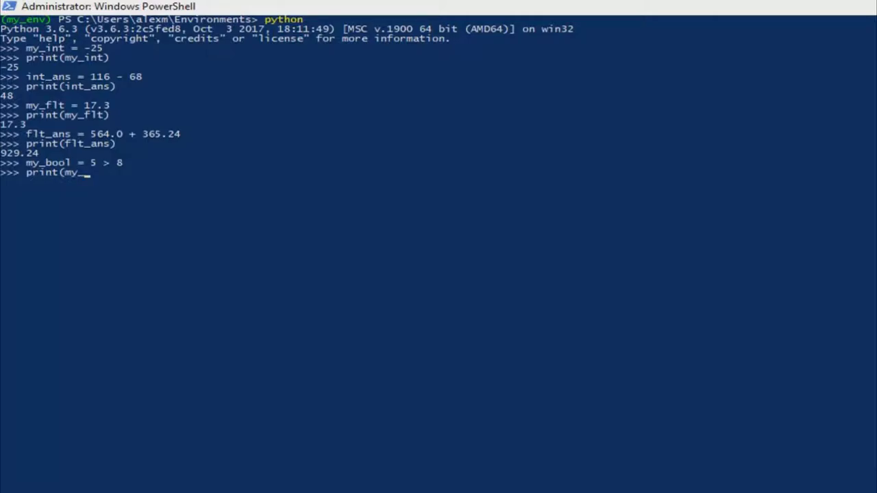
type("bool)")
type("'")
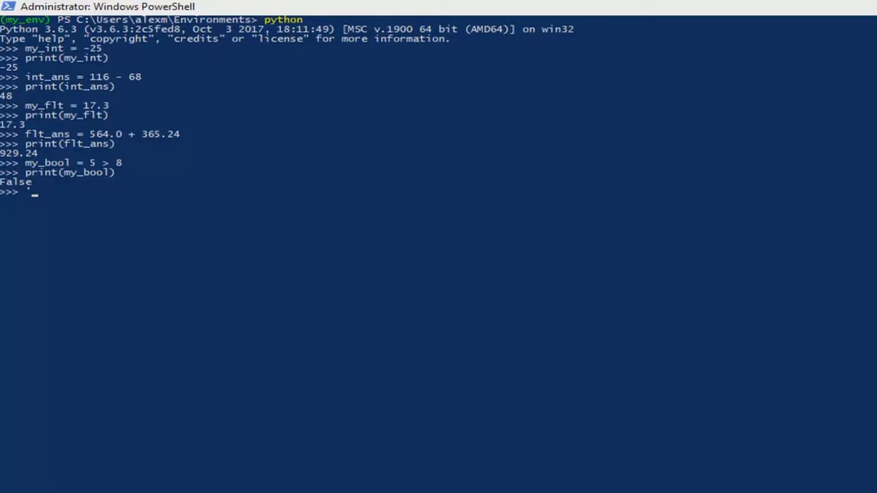
type("this i")
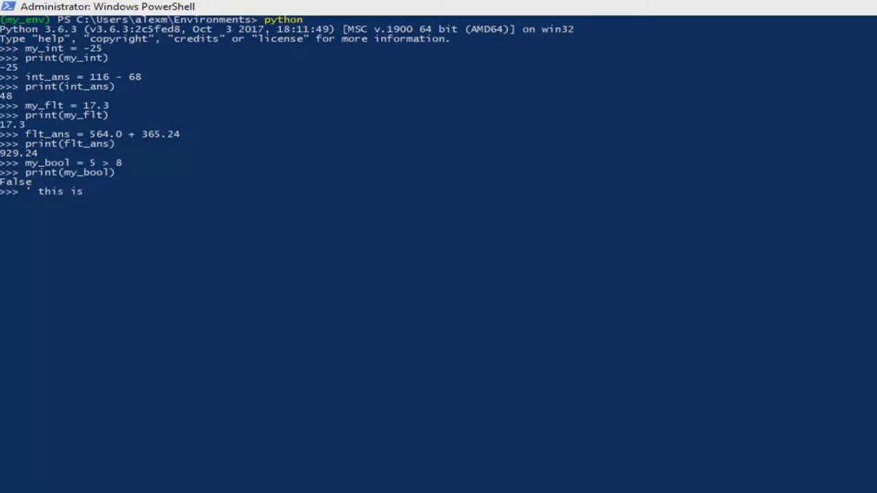
type("singl")
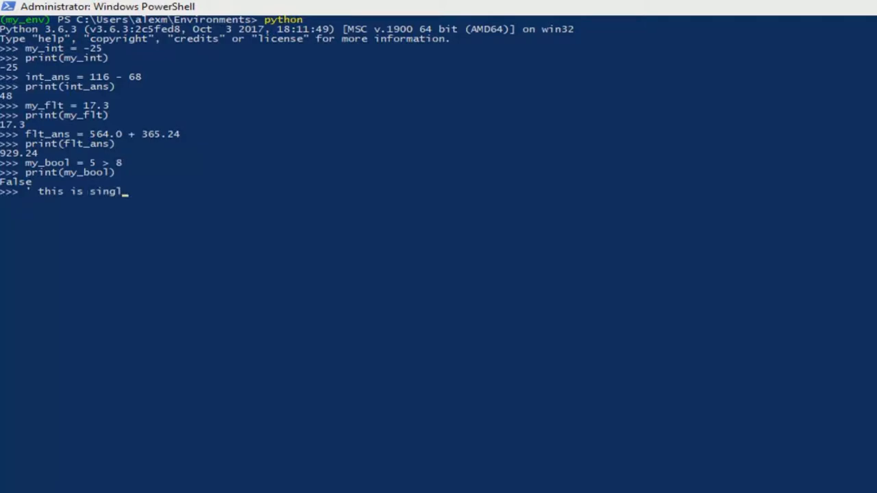
type("e one")
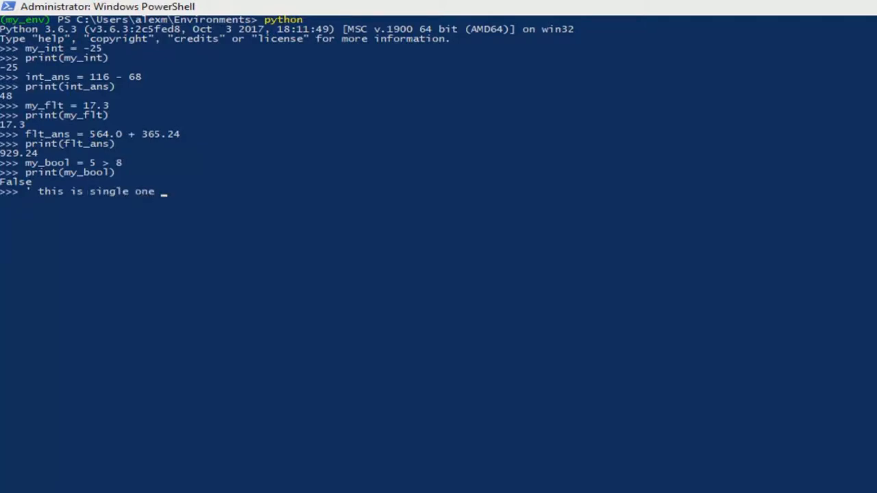
type("'")
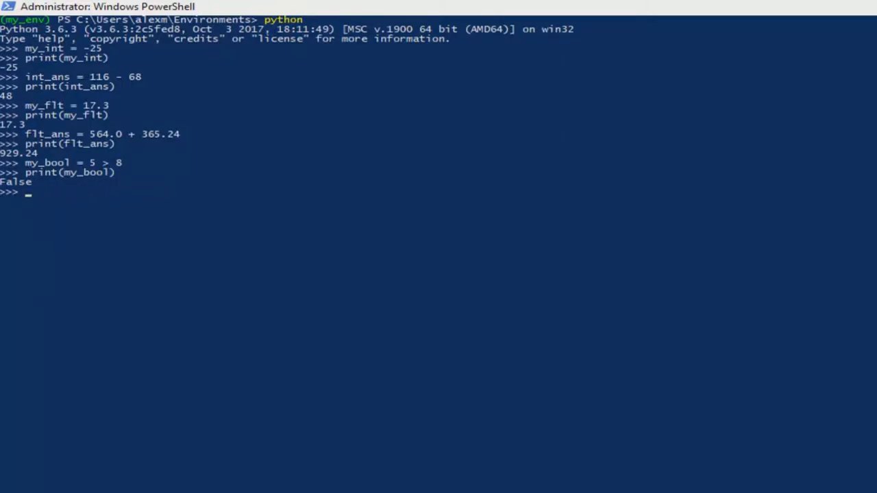
type("\"\"")
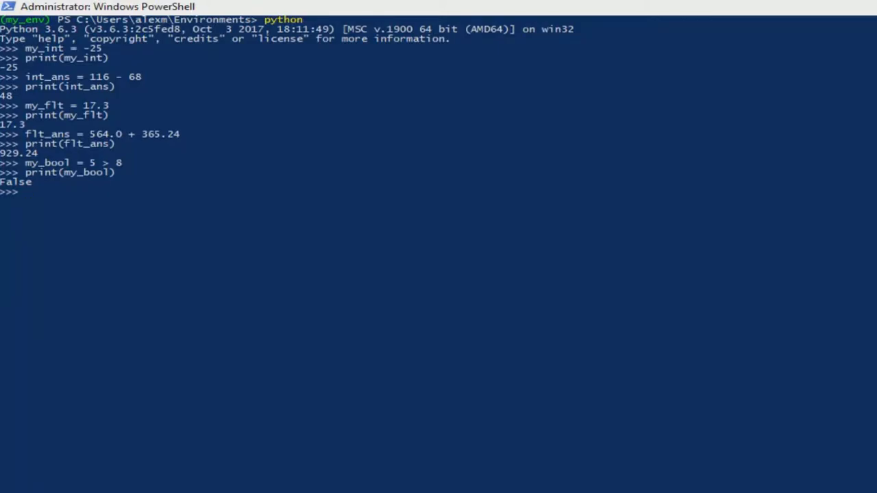
Step: Assign the string hw = "Hello, Word"
type("h")
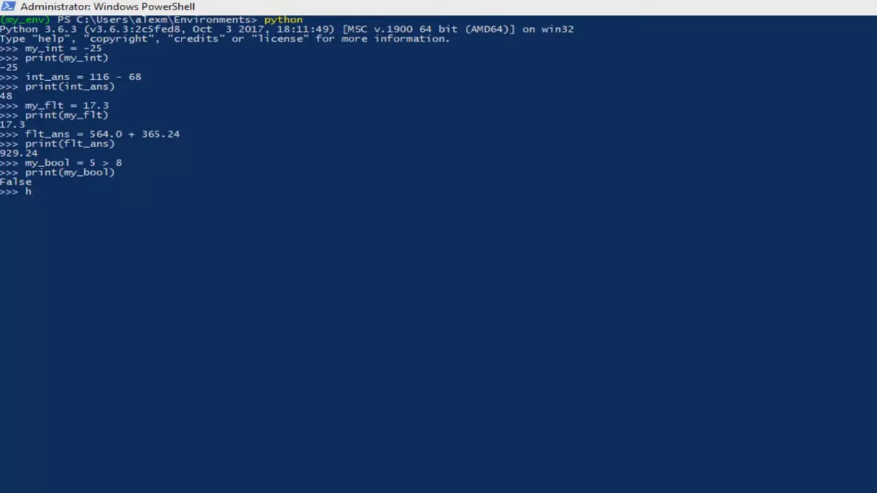
type("w")
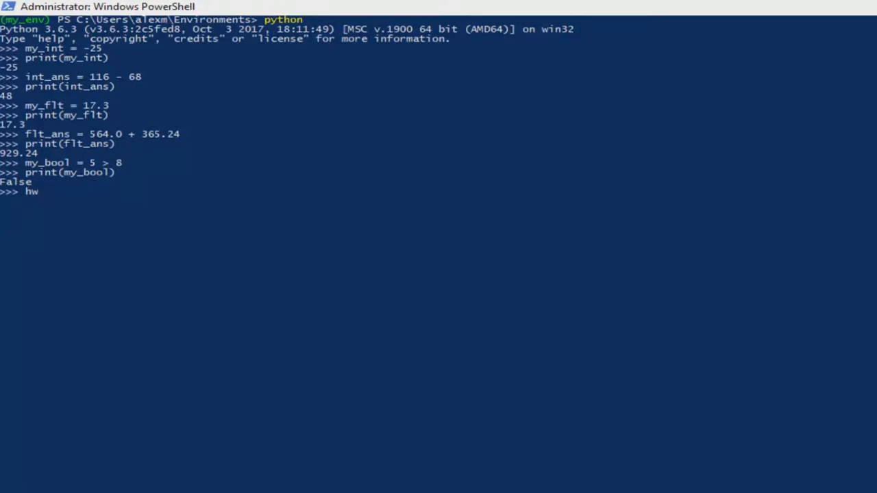
type("=")
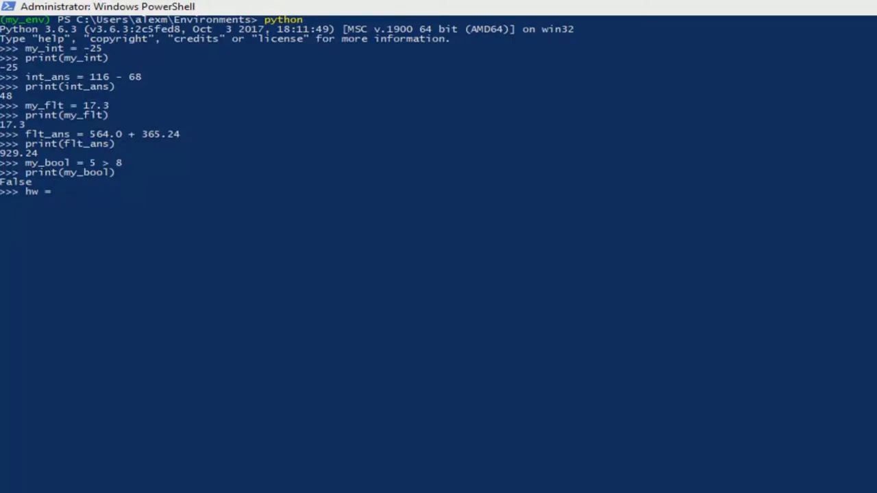
type("\"")
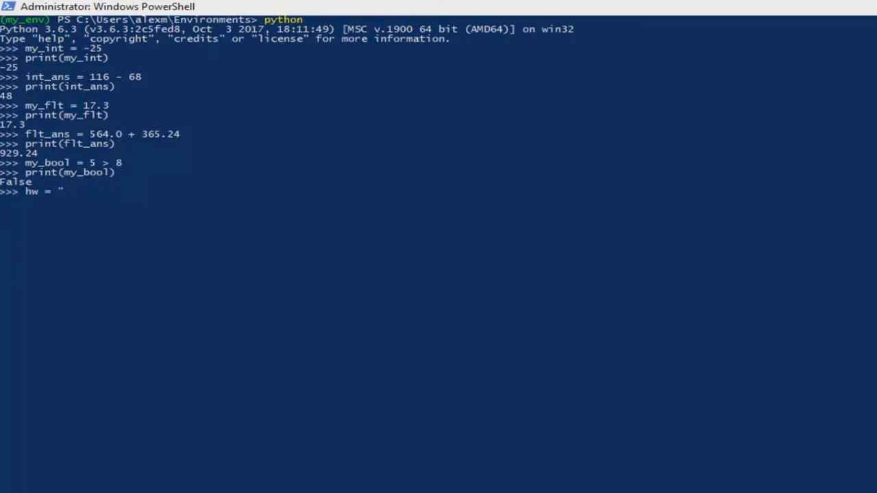
type("Hello")
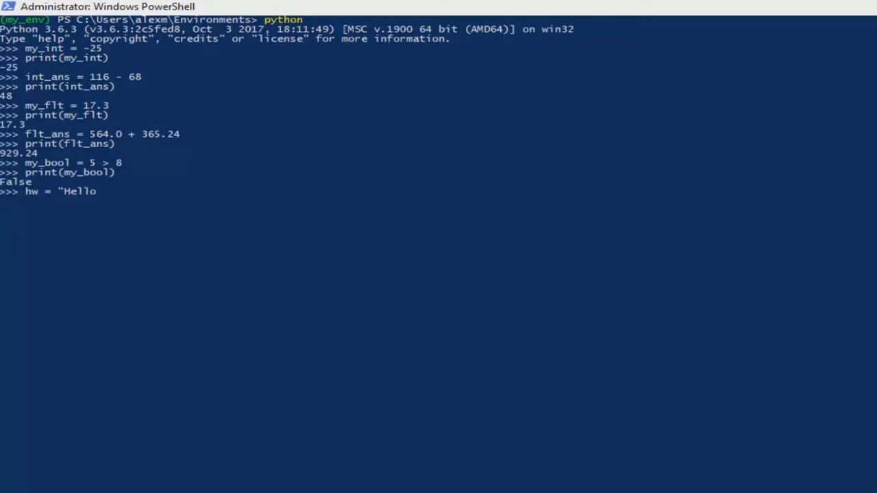
type(",")
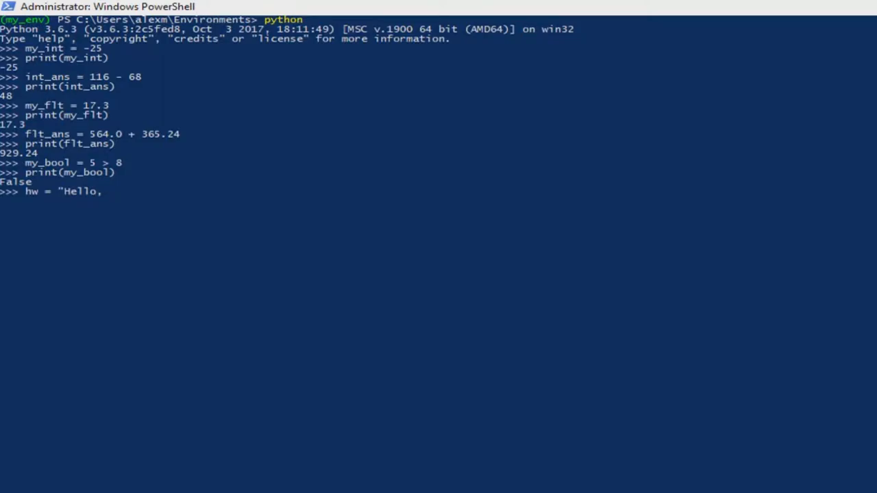
type("Word")
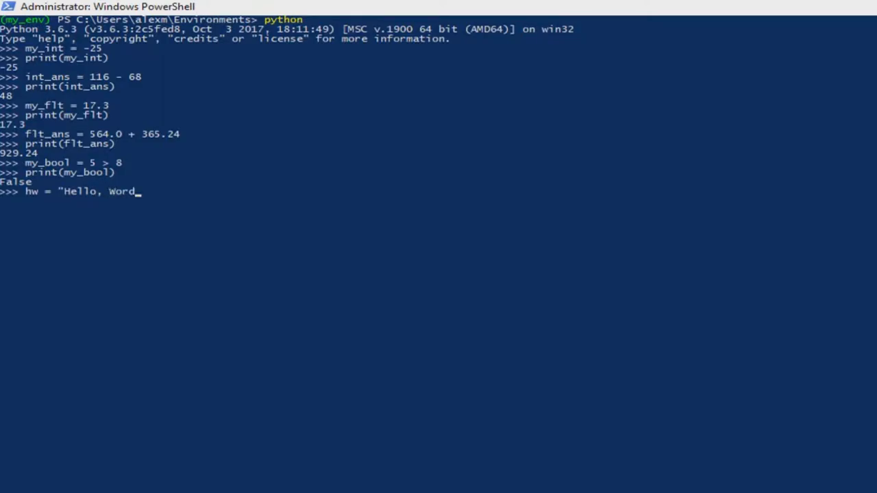
type("\"")
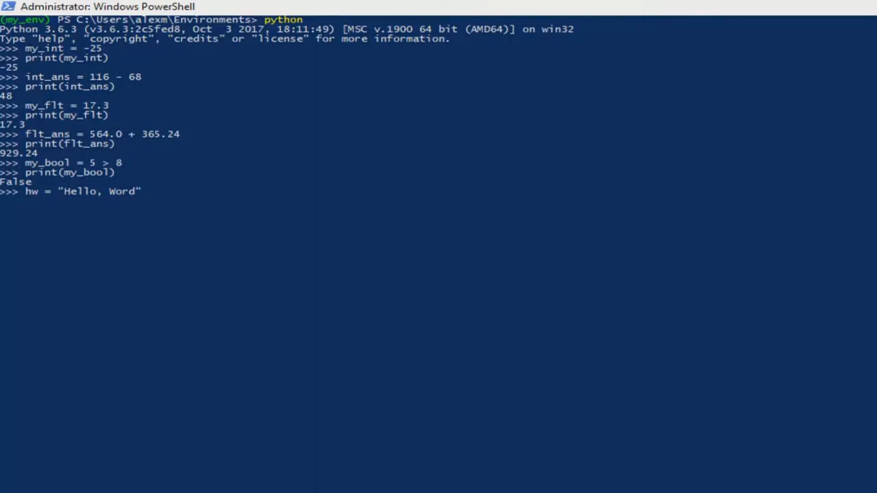
key("enter")
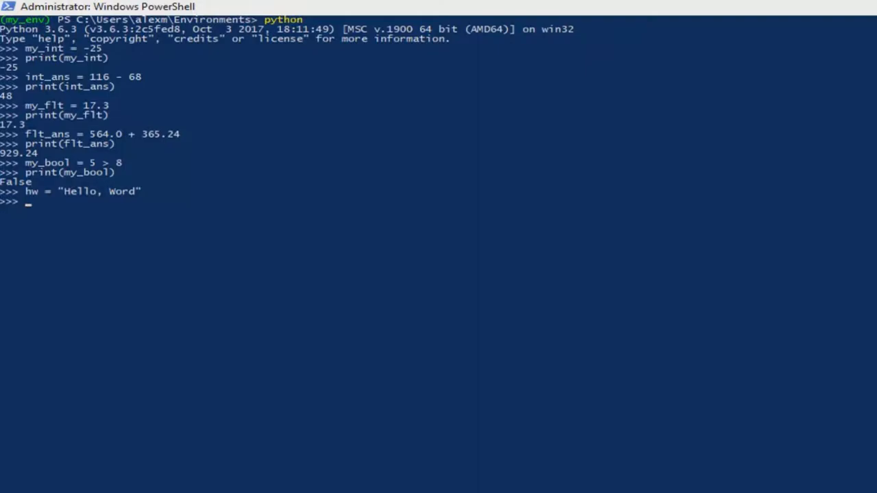
Step: Enter print(hw) to display the stored string
type("print")
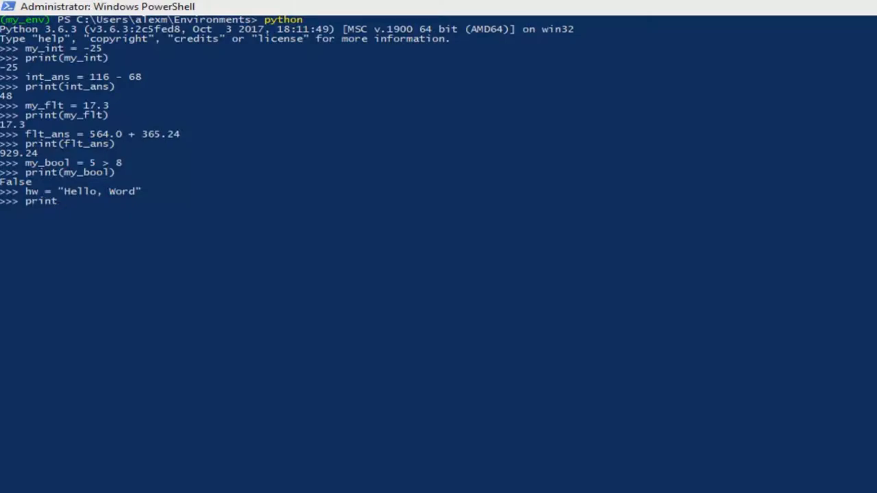
type("(")
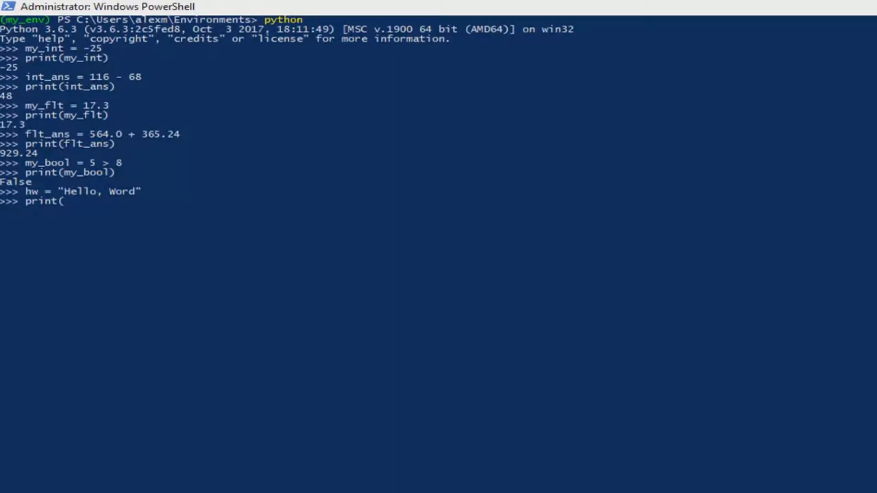
type("hw")
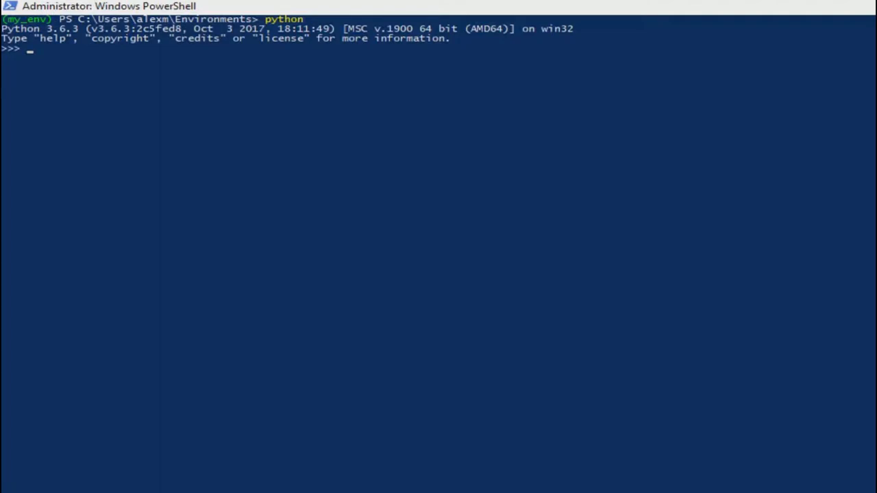
Step: Define the list lovely_names = ['Peter', 'Alex', 'Anna']
type("lov")
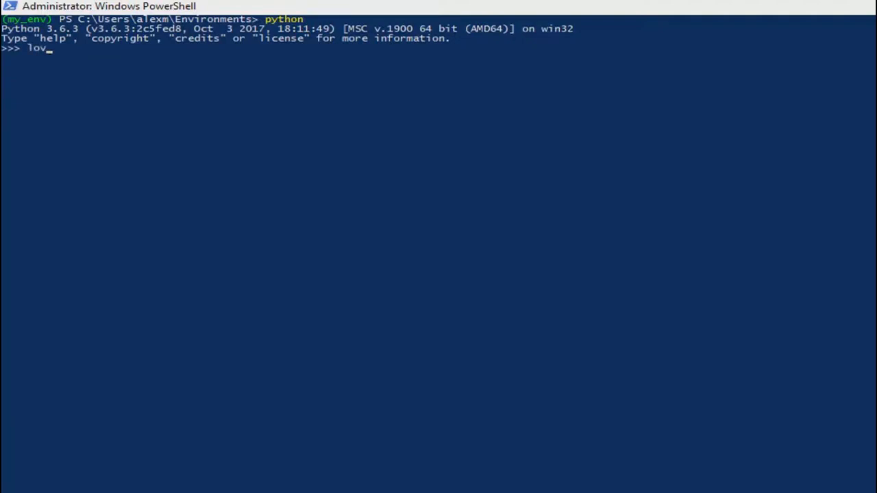
type("ely")
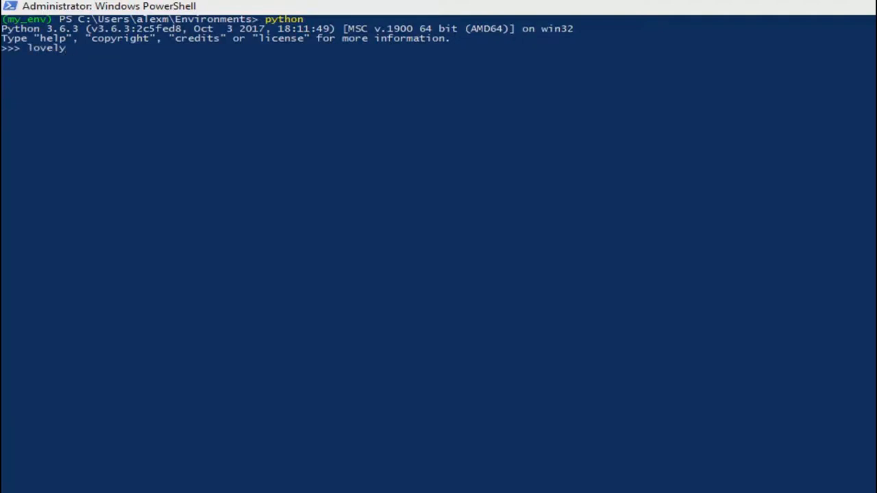
type("nam")
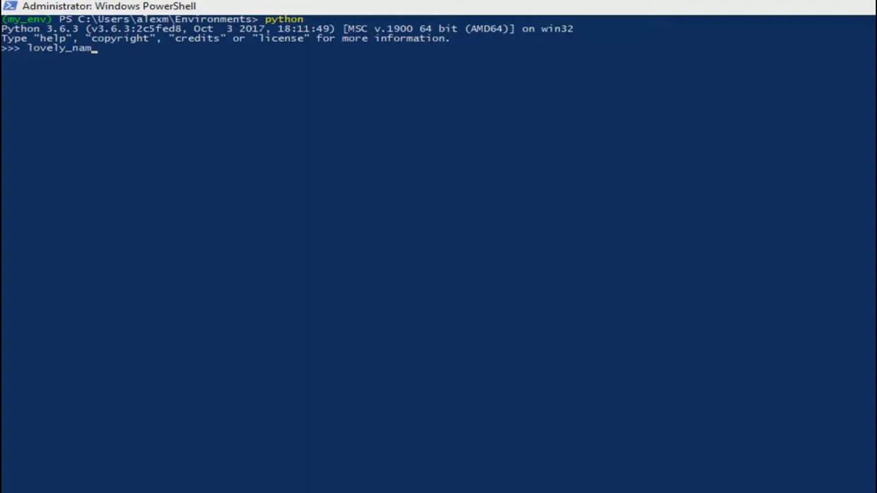
type("es")
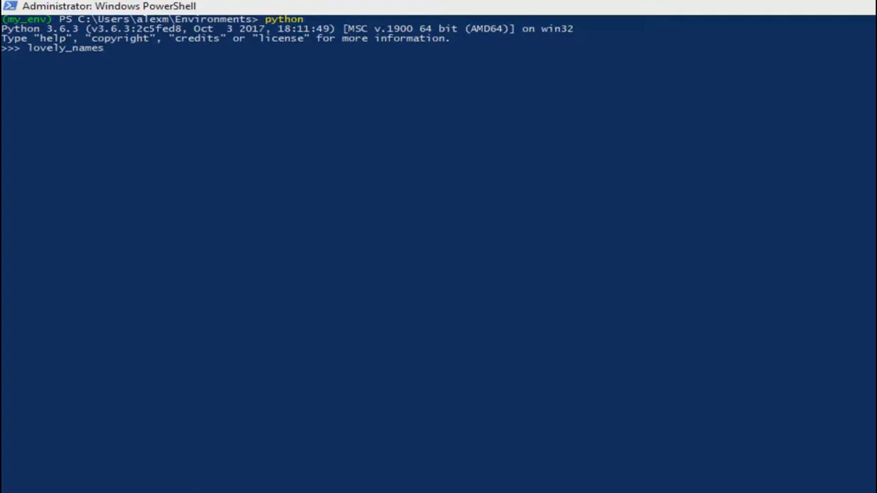
type("=")
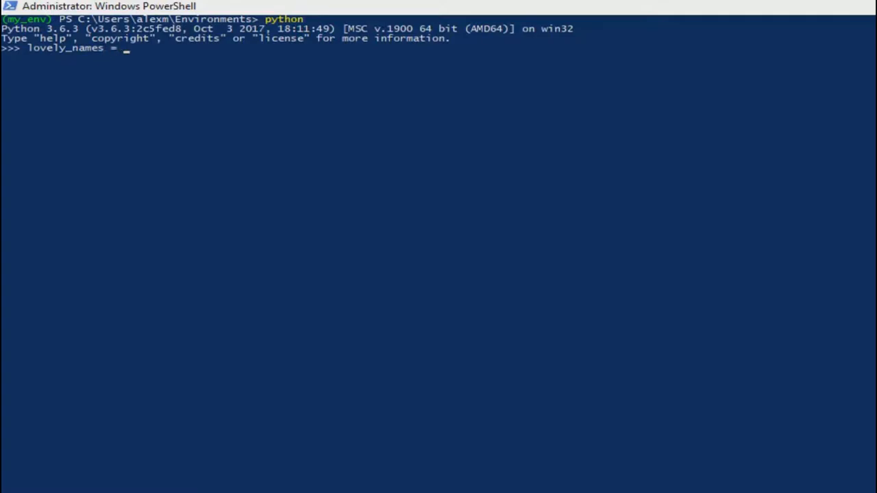
type("[")
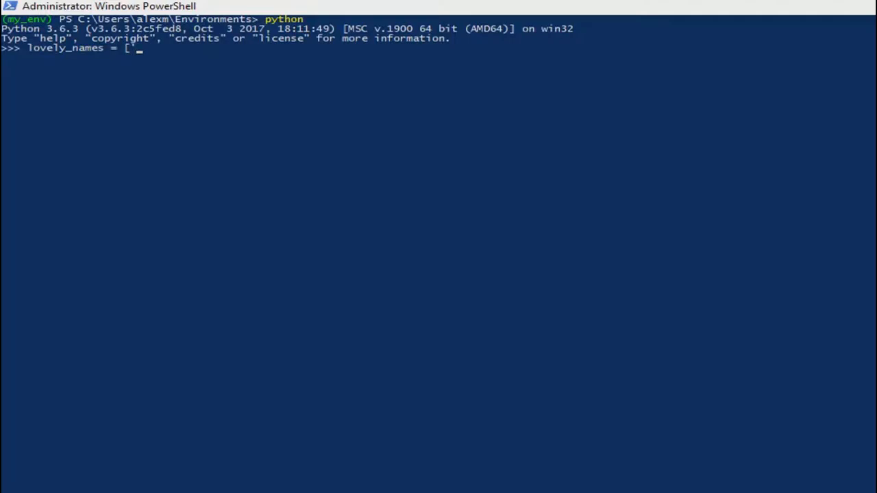
type("'Peter")
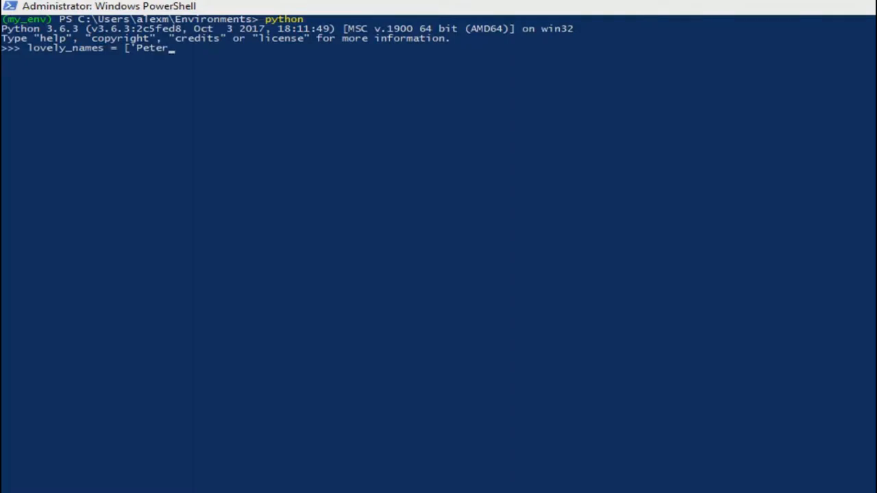
type("',")
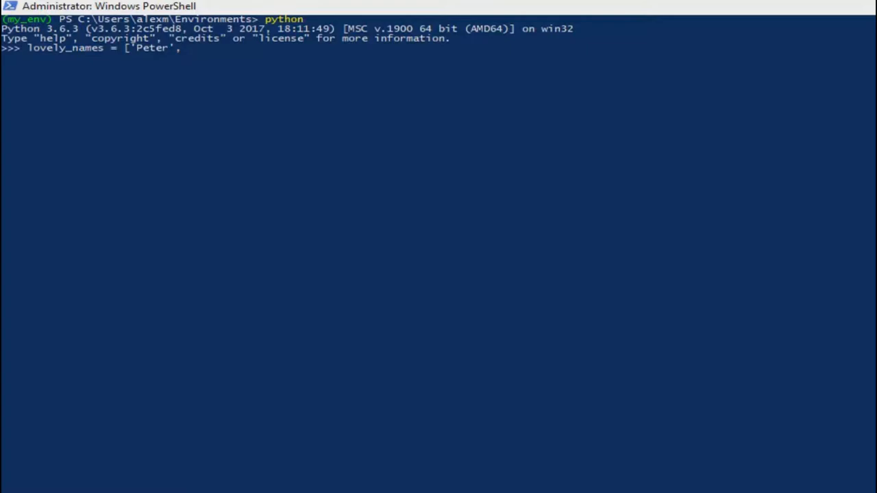
type("'Alex")
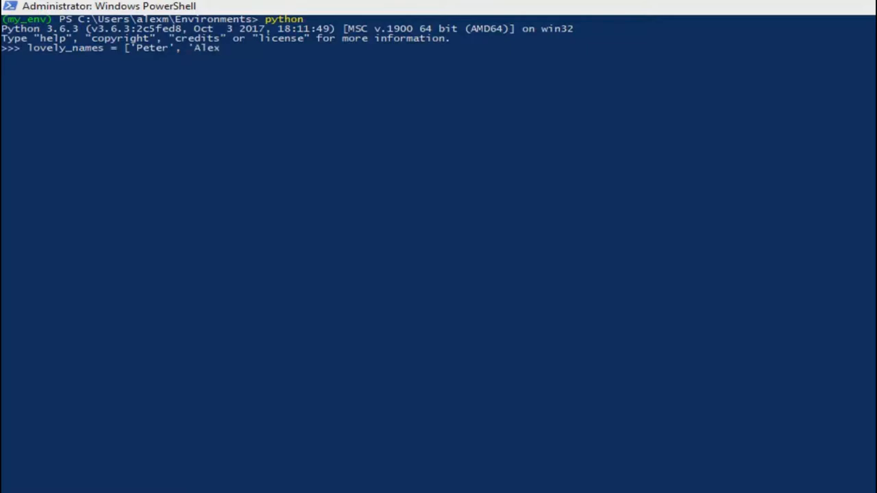
type("'")
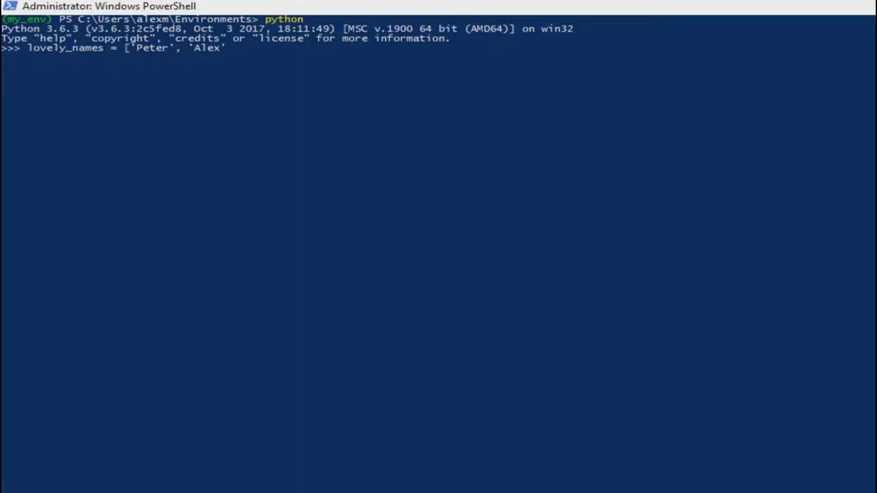
type(", '")
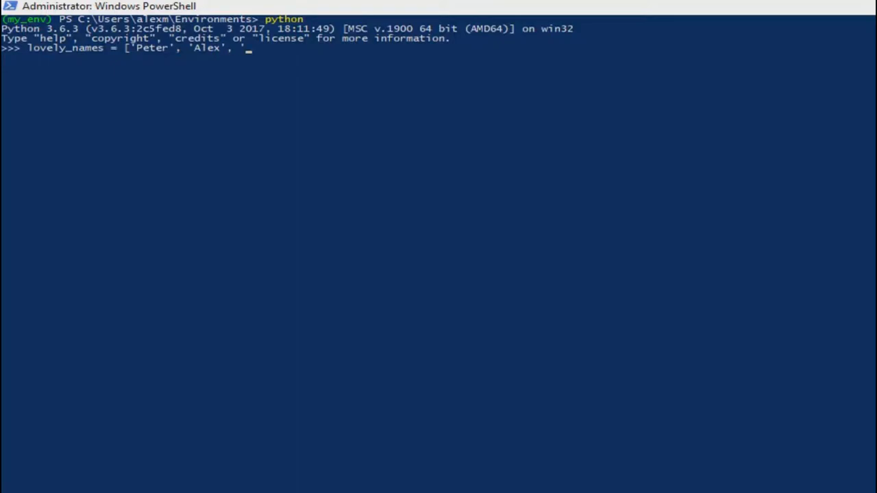
type("Anna")
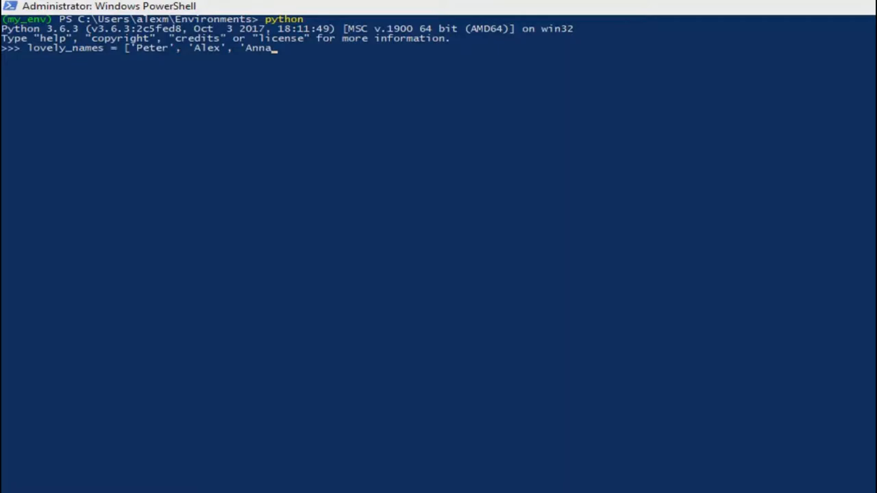
type("'")
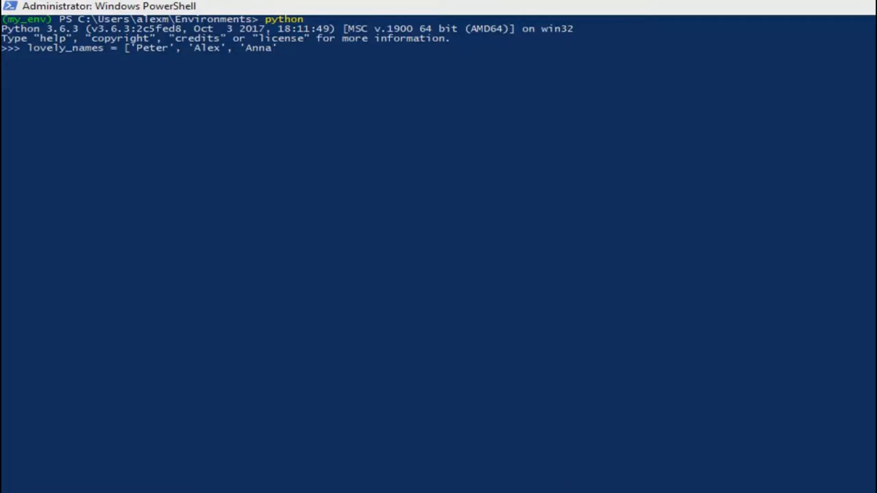
type("]")
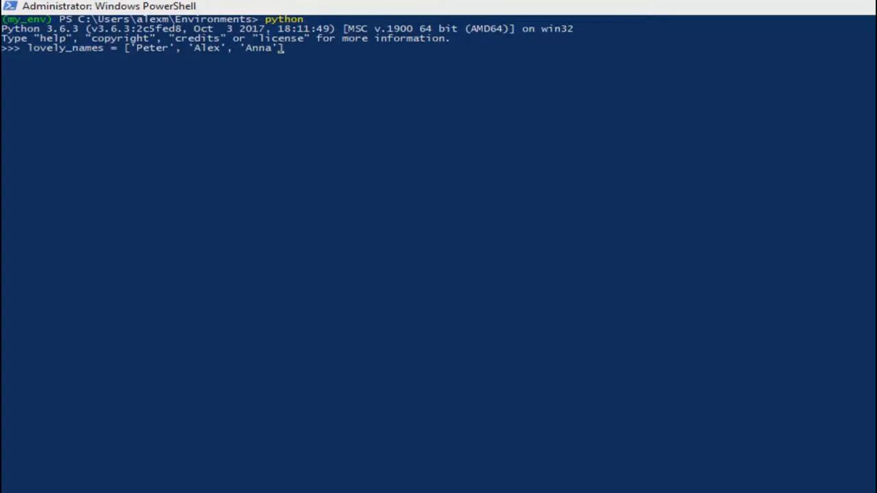
key("enter")
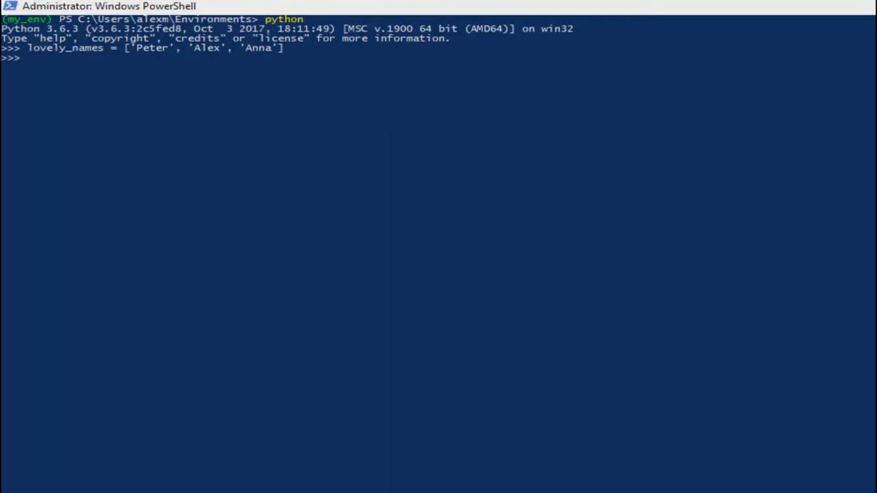
Step: Print lovely_names to display ['Peter', 'Alex', 'Anna']
type("prin")
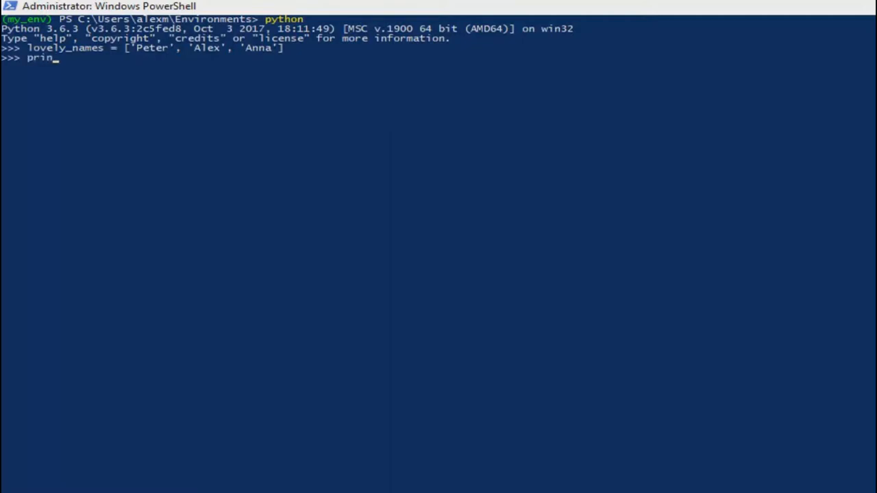
type("t")
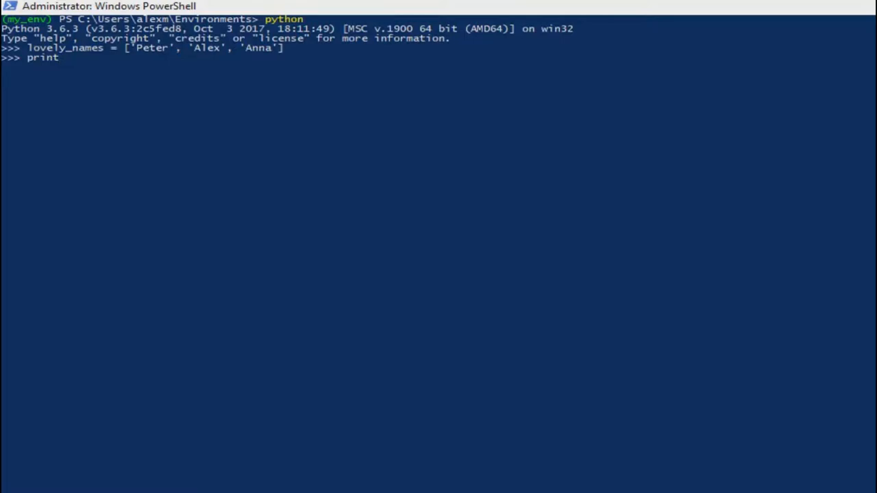
type("(")
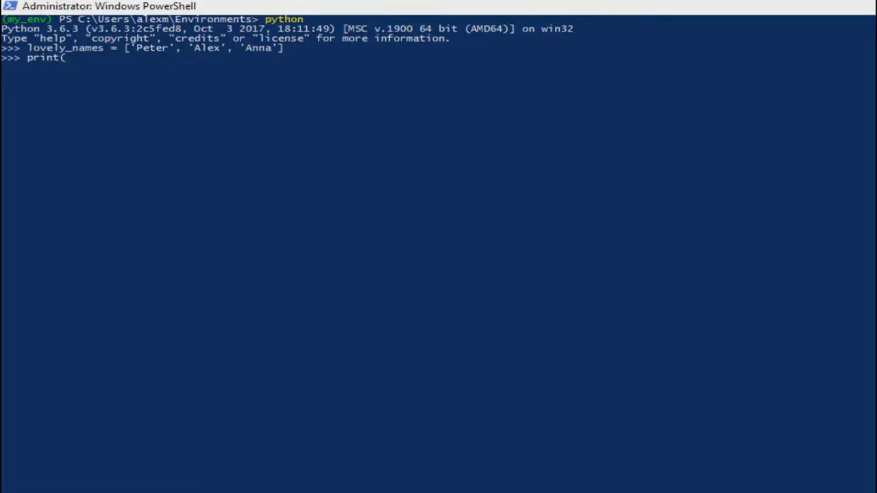
type("lovel")
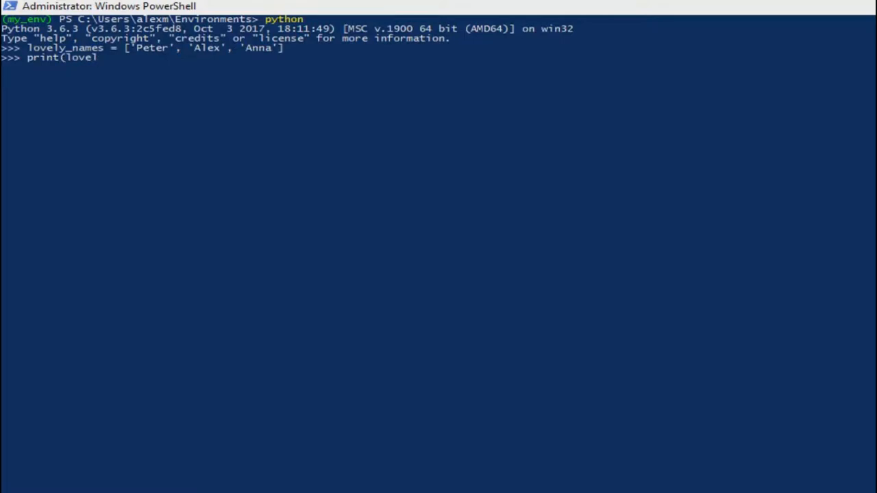
type("y")
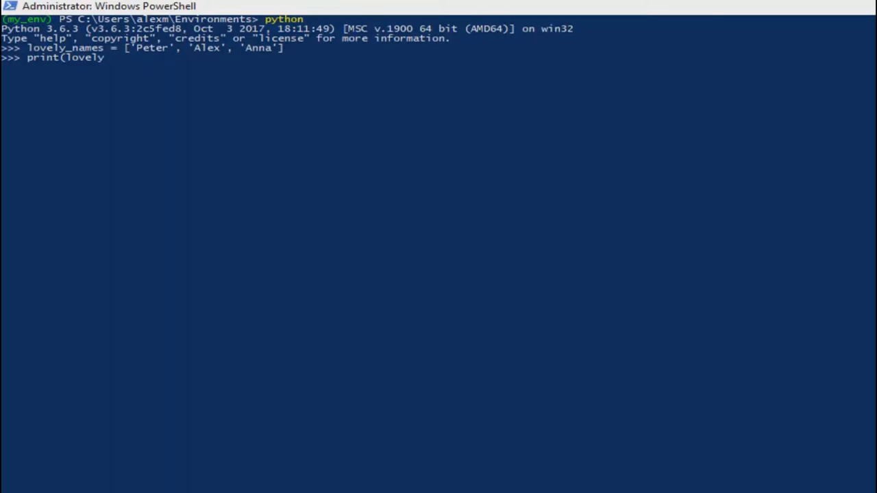
type("_names")
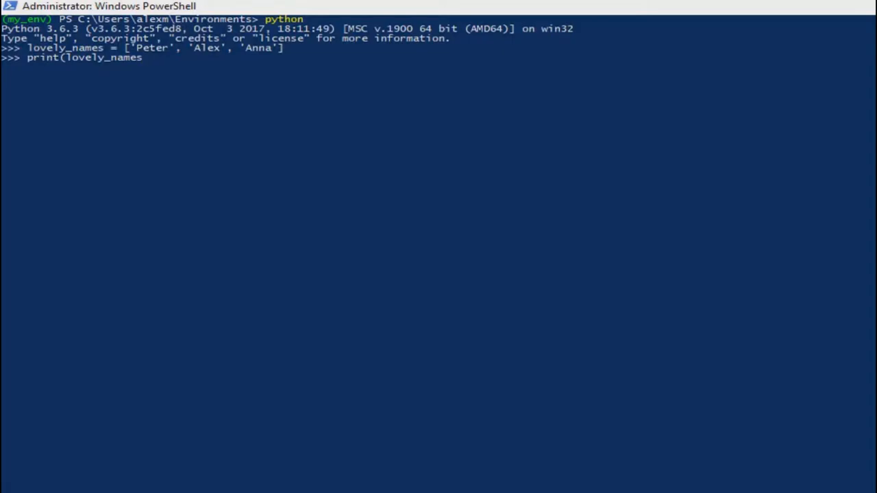
key("Enter")
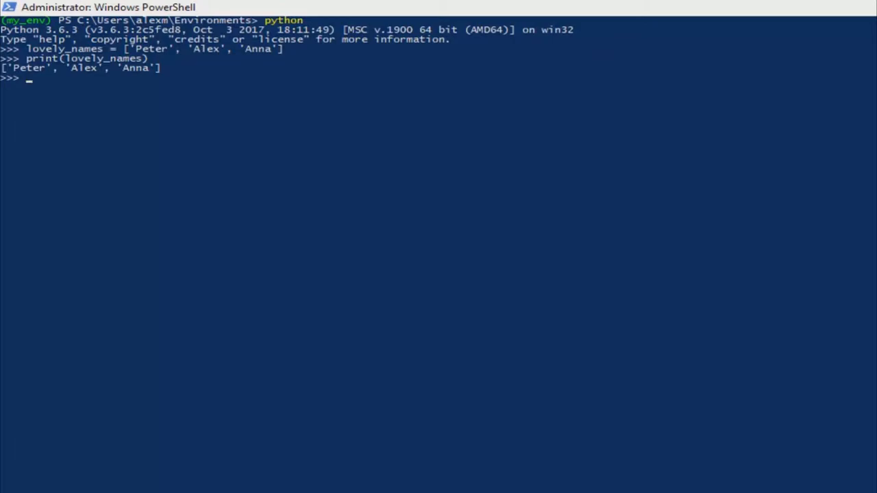
mouse_move(27, 86)
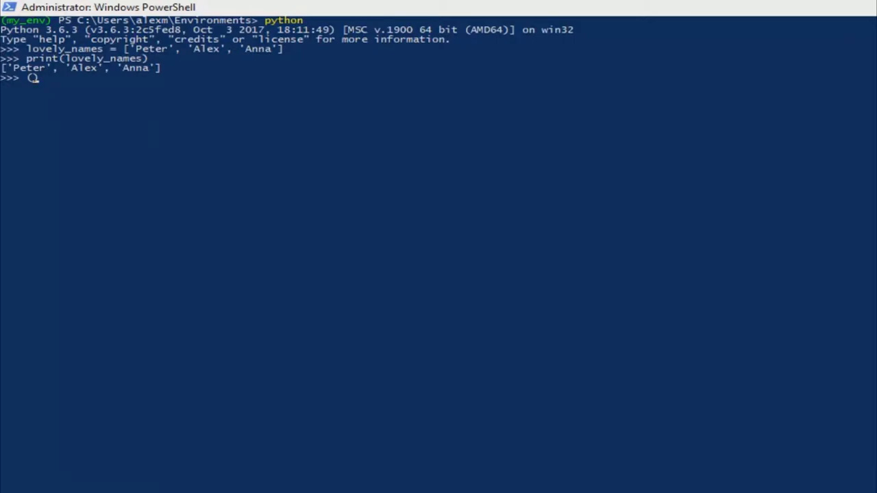
Step: Type a malformed coral tuple expression and erase it
type("(')")
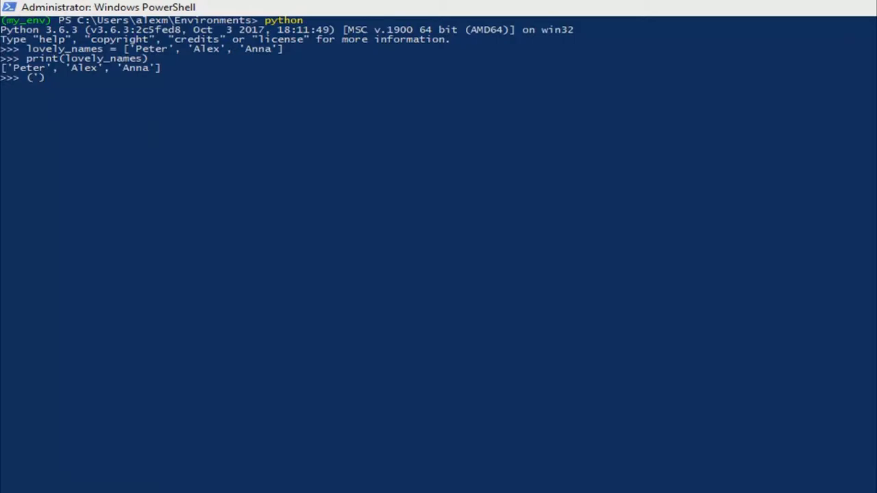
type("blu")
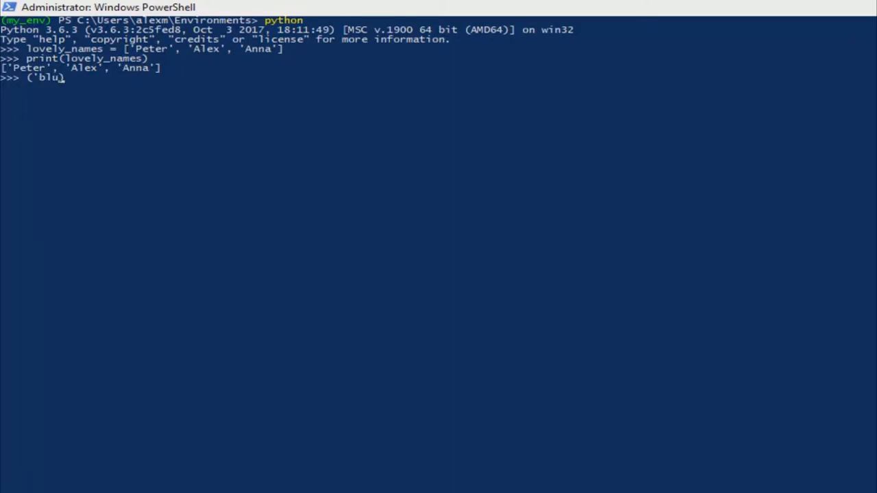
type("e coral')")
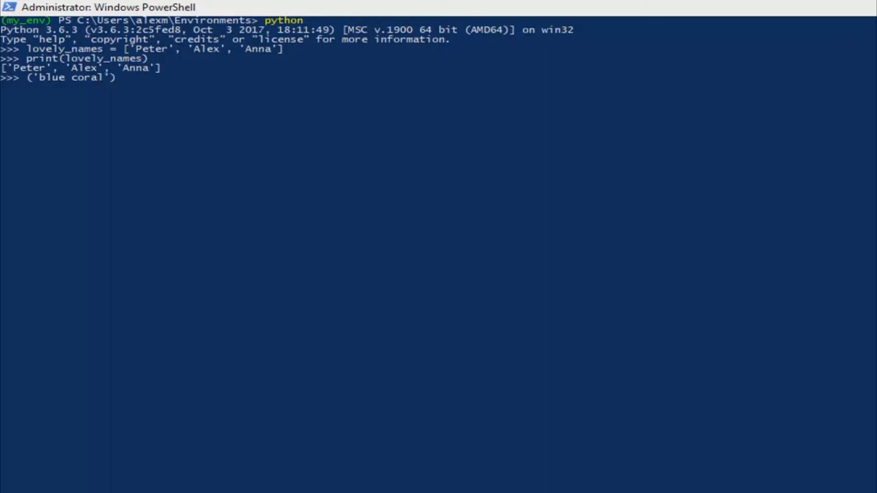
type(",")
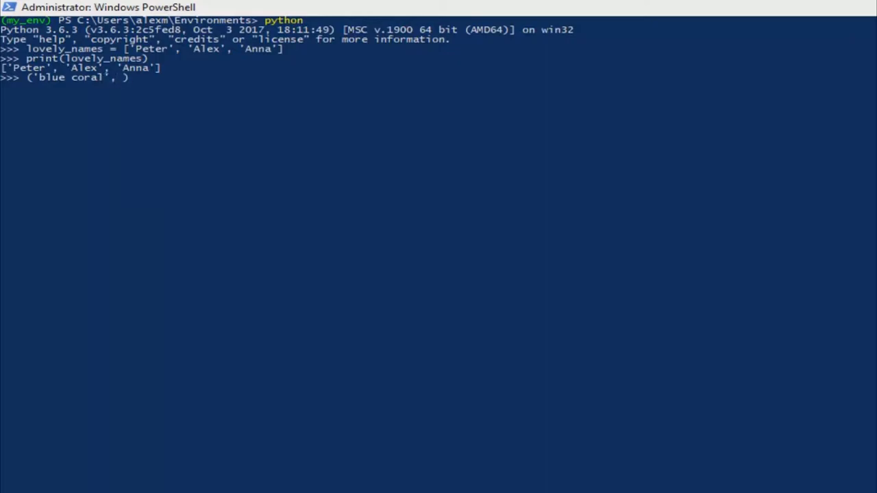
type("pillar")
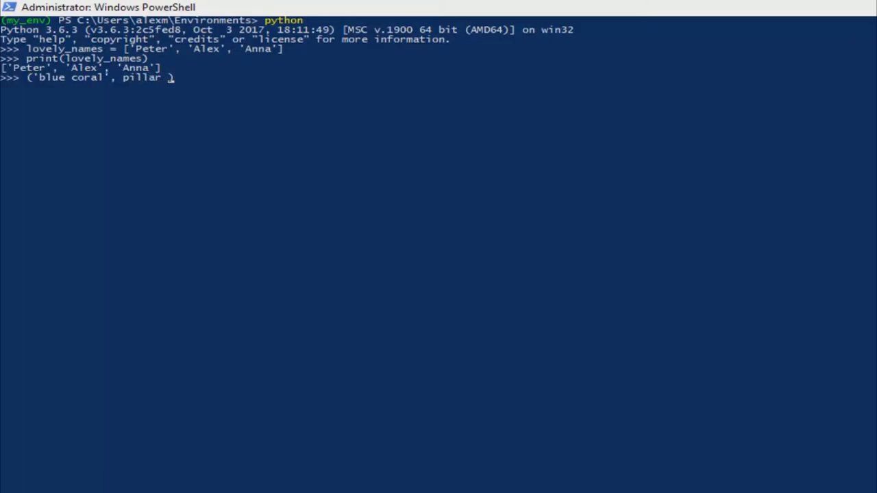
type("coral)")
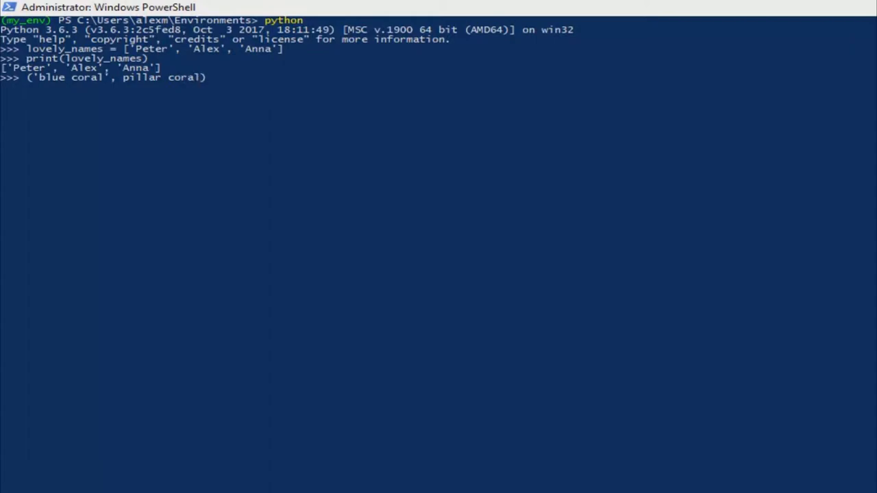
type("'")
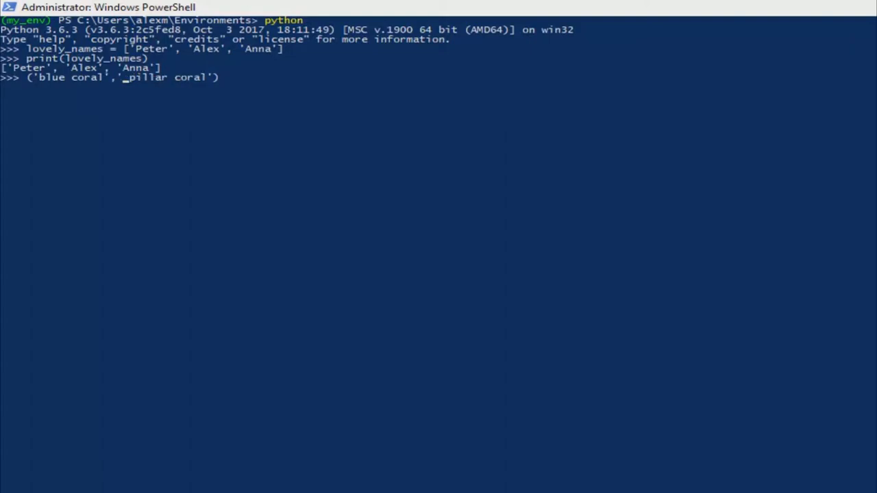
key("Backspace")
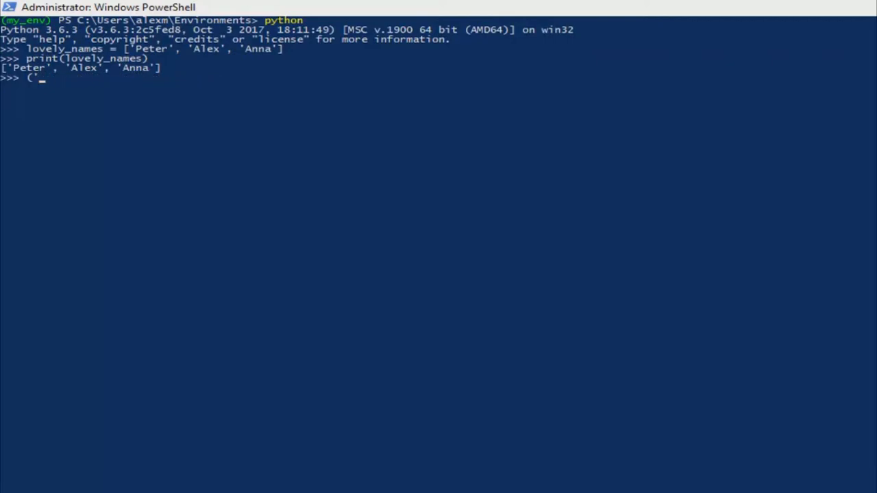
key("backspace")
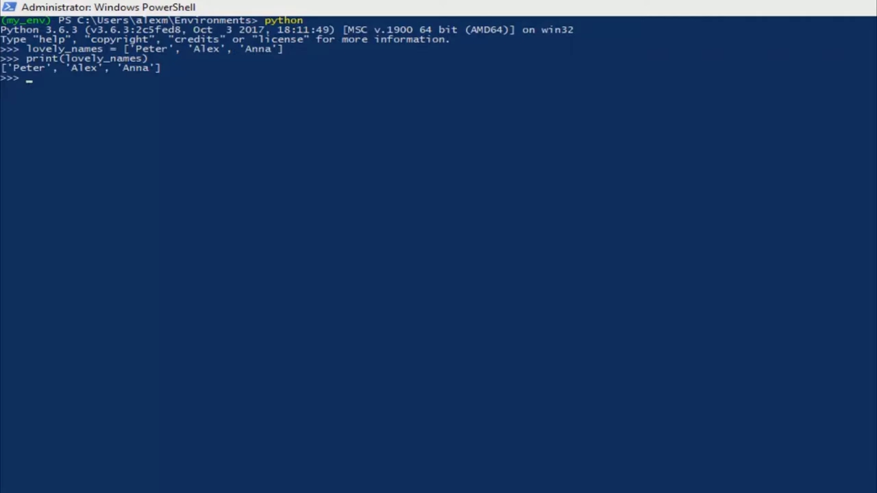
Step: Define coral = ('blue coral', 'pillar coral'), correcting a typo in the second name
type("co")
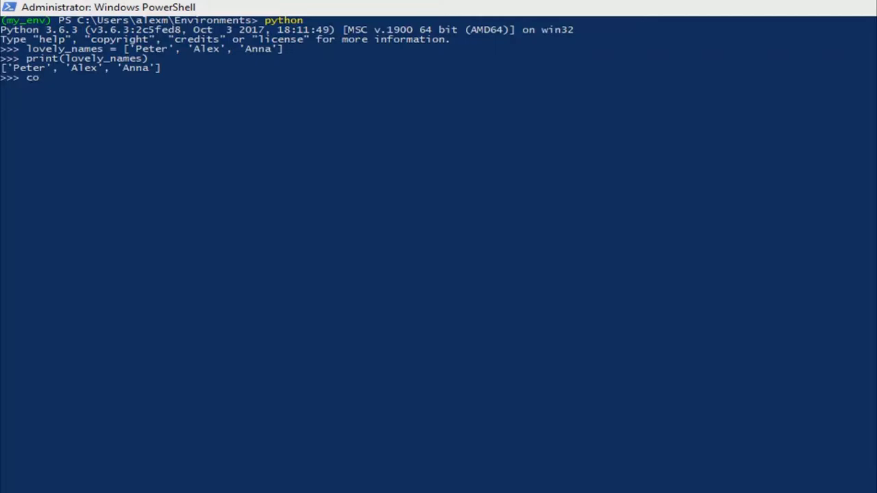
type("ral =")
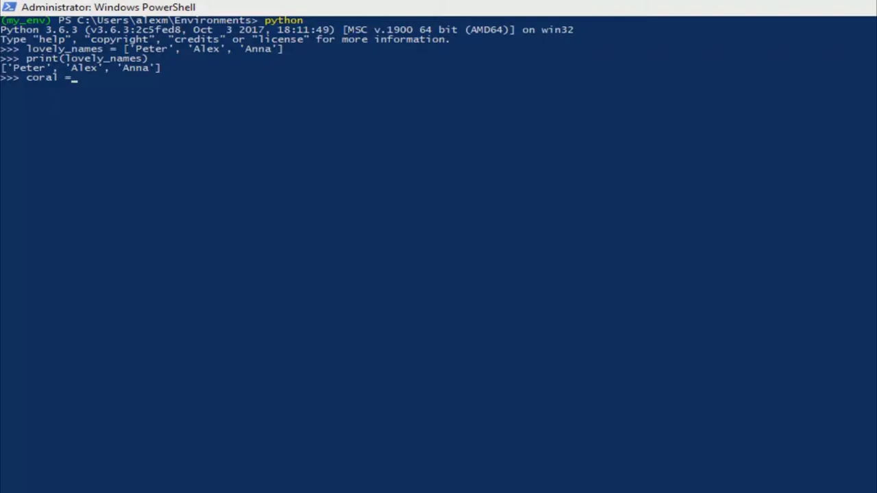
type("('")
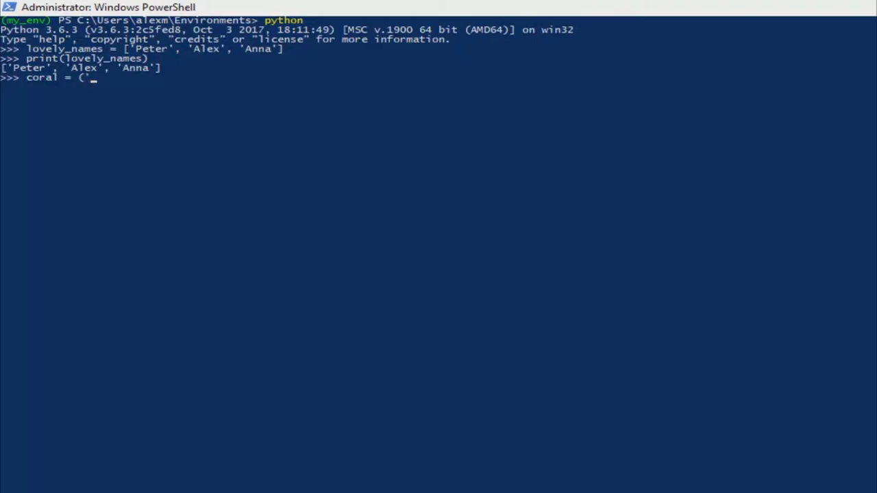
type("blue'")
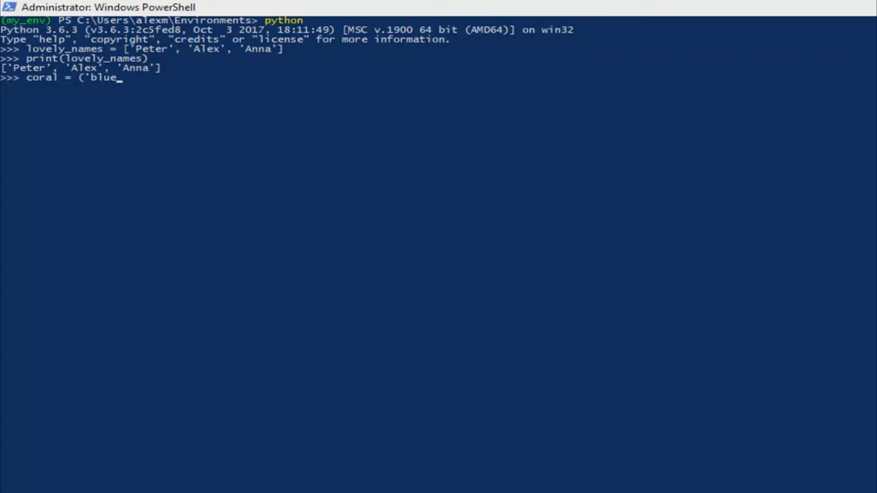
type("coral")
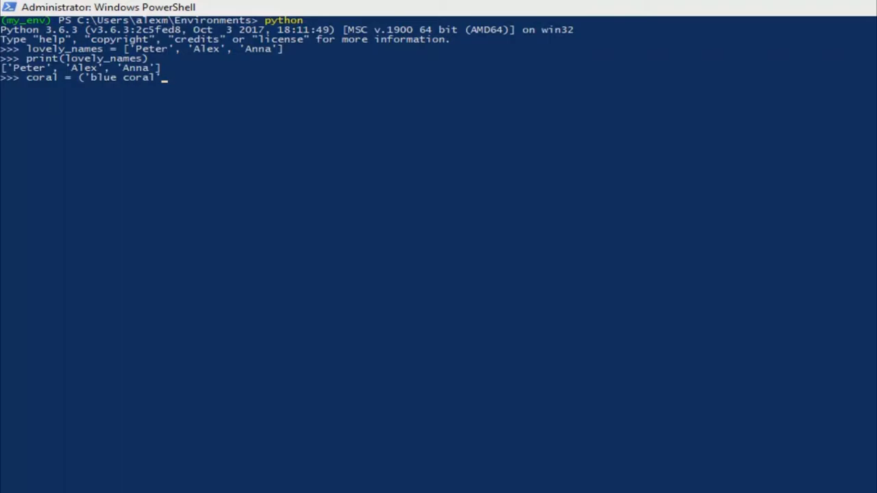
type(",")
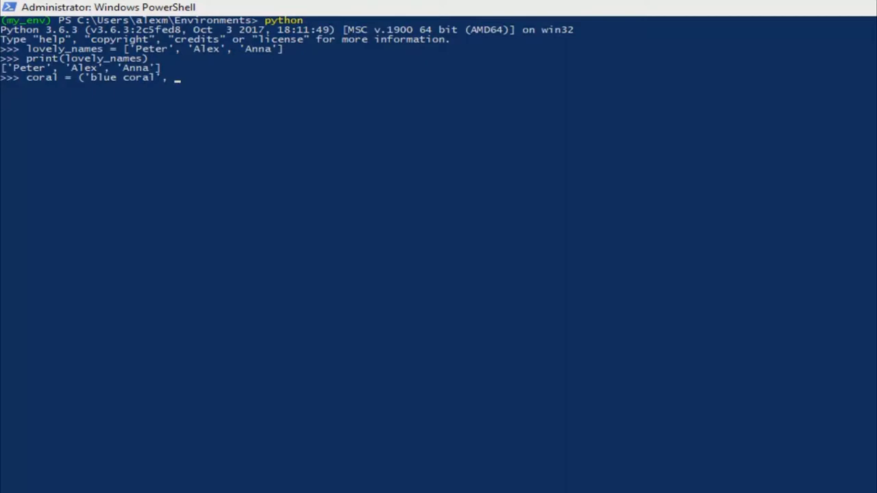
type("pi")
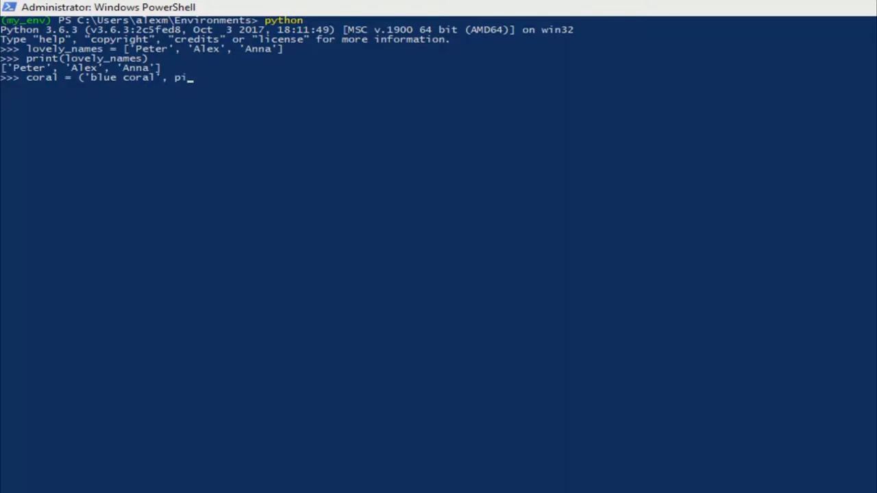
type("lat")
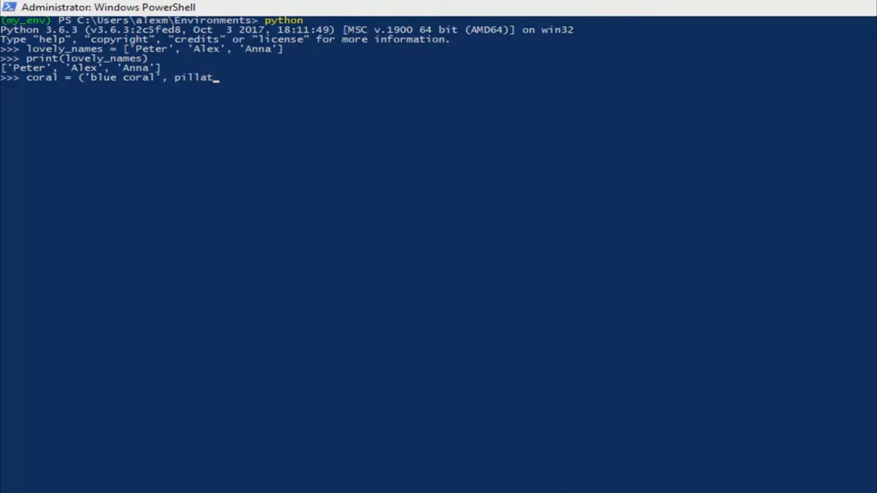
key("backspace")
type("'")
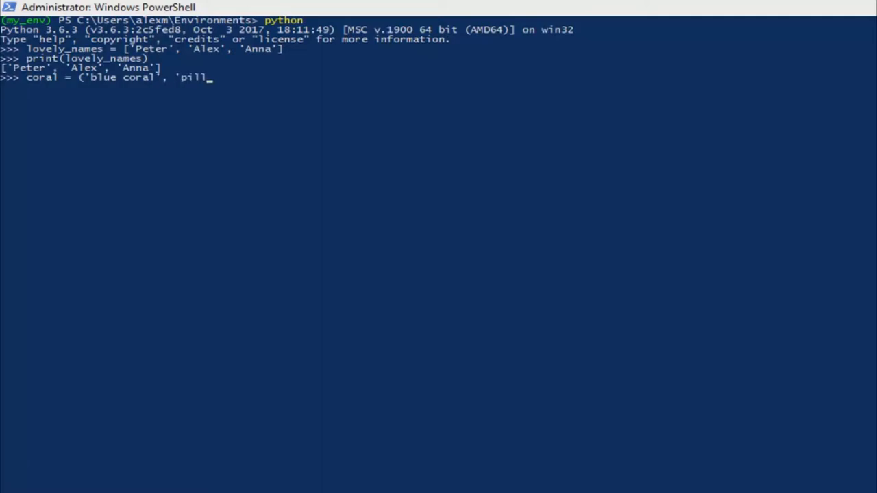
type("ar cor")
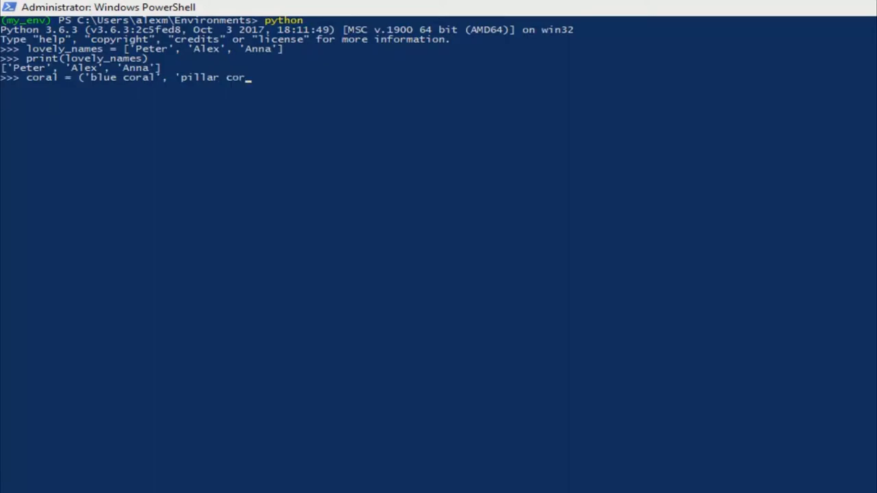
type("al'")
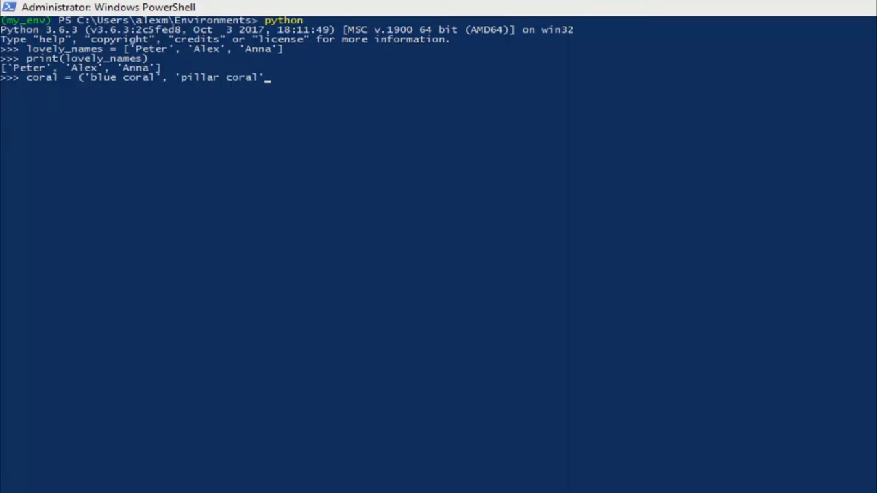
type(")")
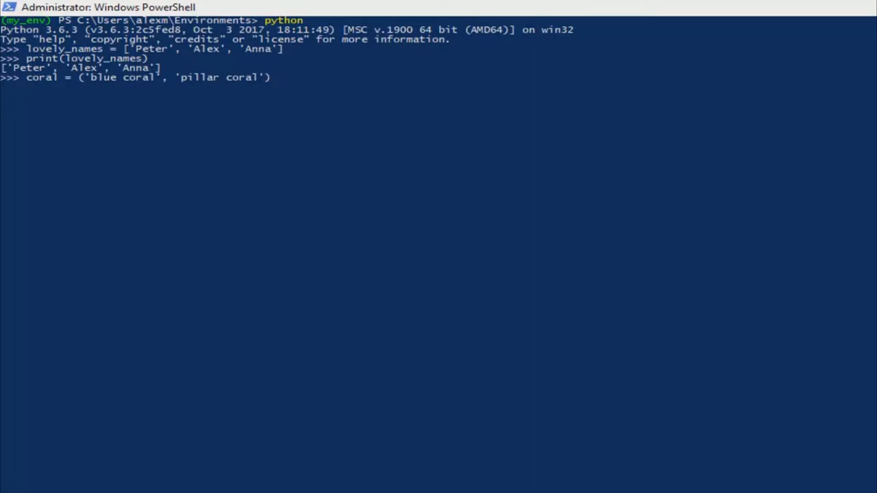
key("enter")
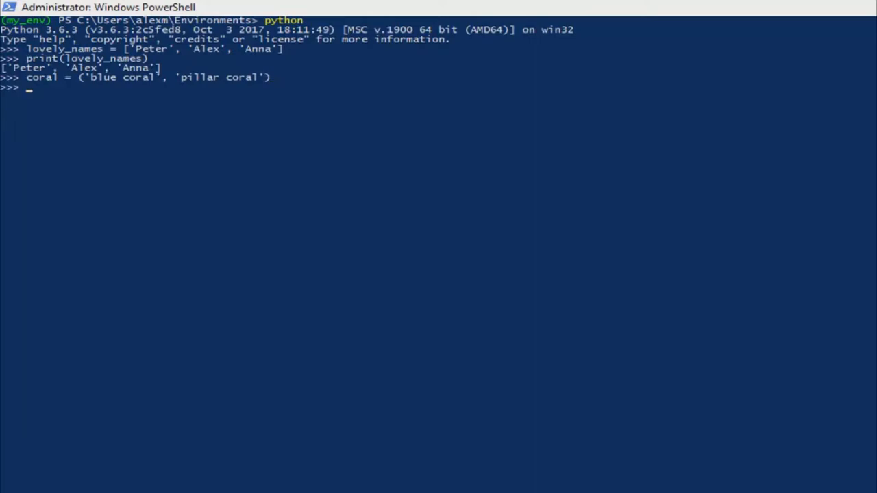
Step: Print the coral tuple, showing ('blue coral', 'pillar coral')
type("print")
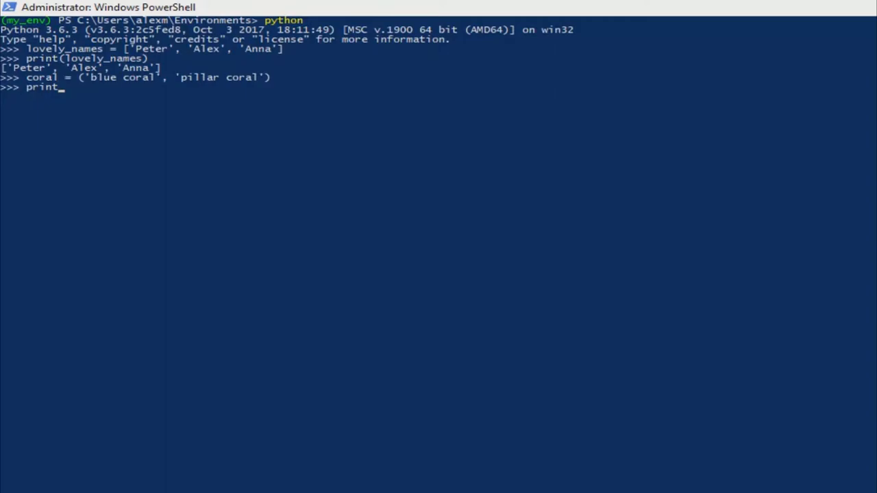
type("(")
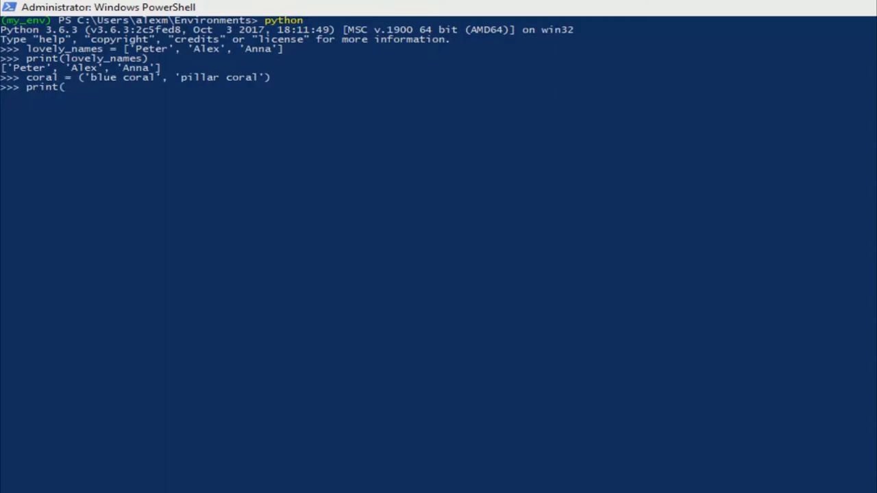
type("coral")
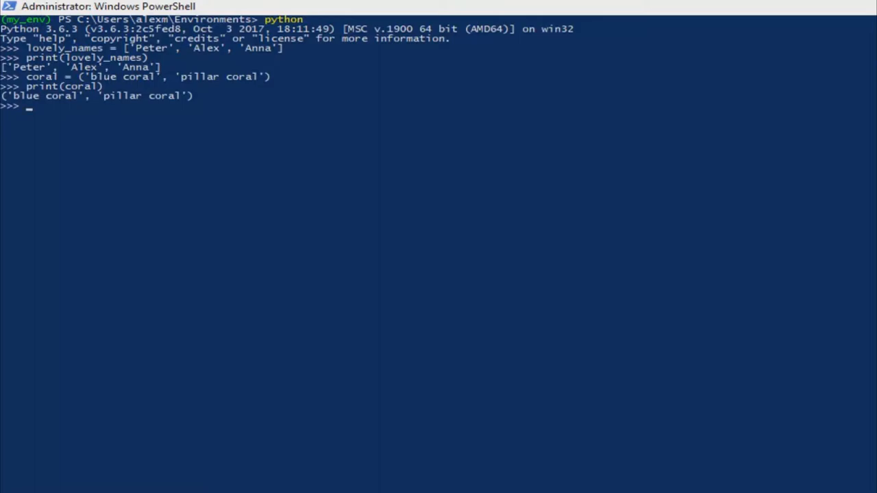
type("{'name': 'Sammy', 'animal': 'shark', 'color': 'blue', 'location': 'ocean'}")
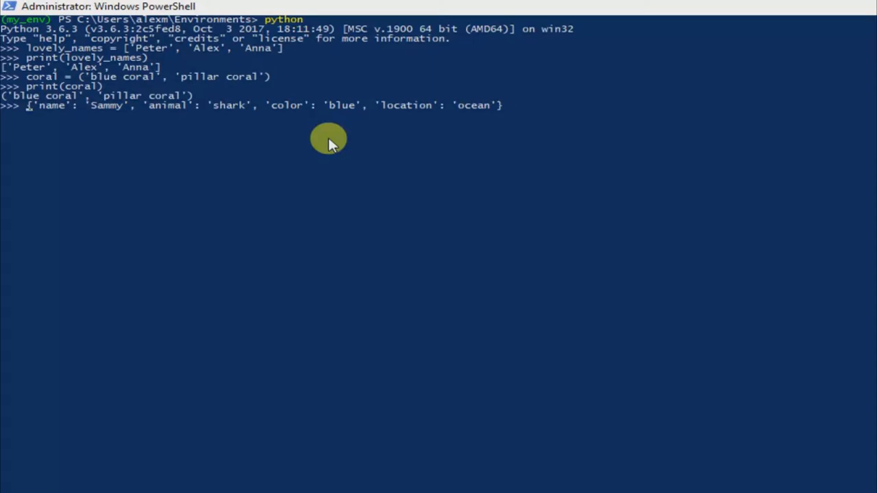
Step: Assign the shark dictionary literal to the variable sammy
type("sammy")
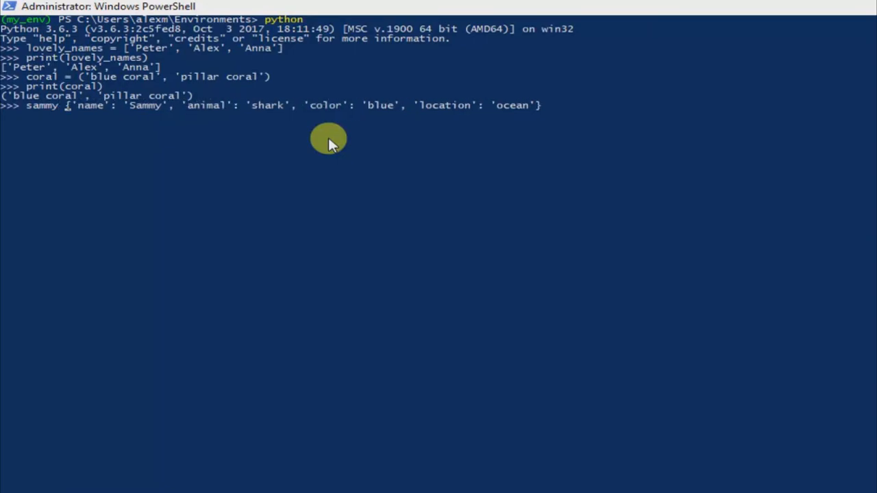
type("=")
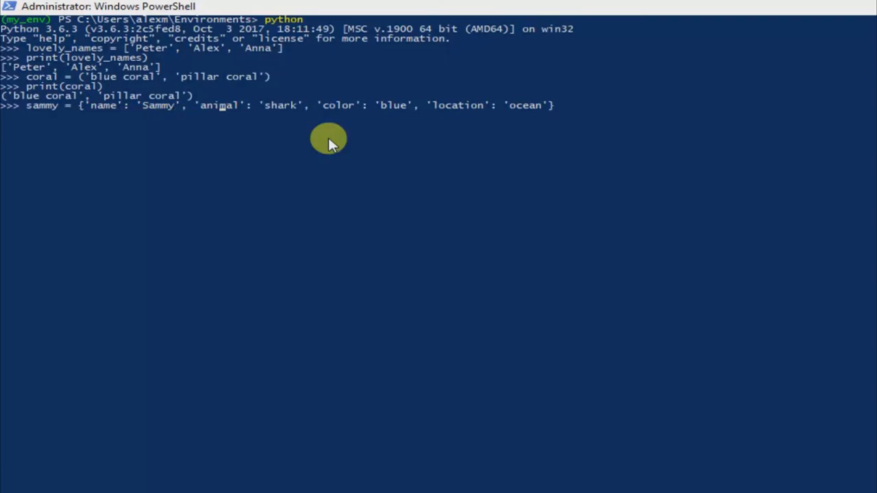
type("_")
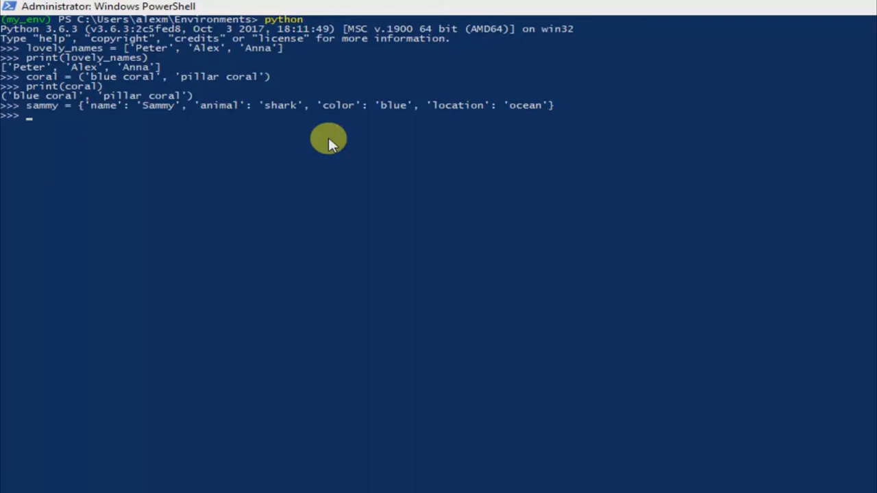
Step: Run print(sammy) to output the full shark dictionary
type("pr")
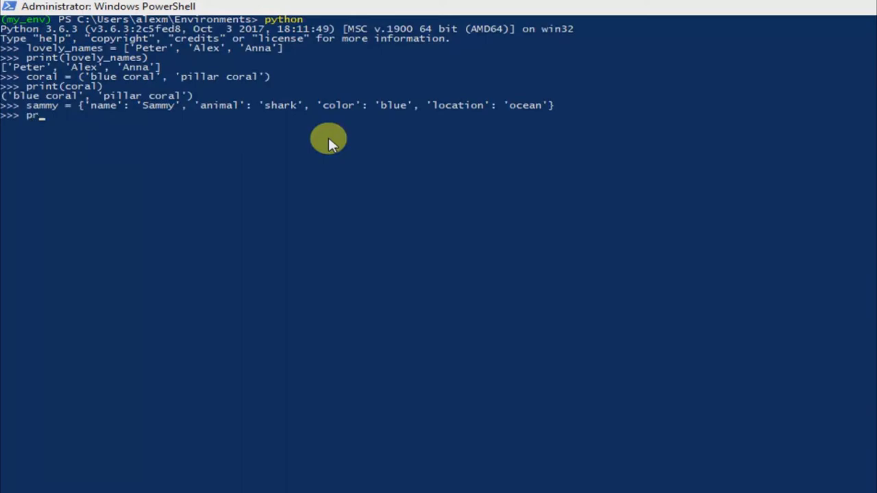
type("int")
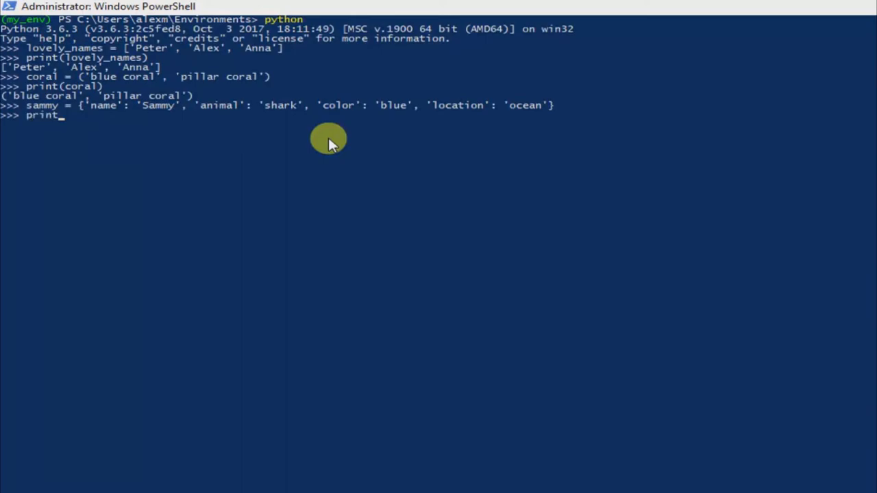
type("(")
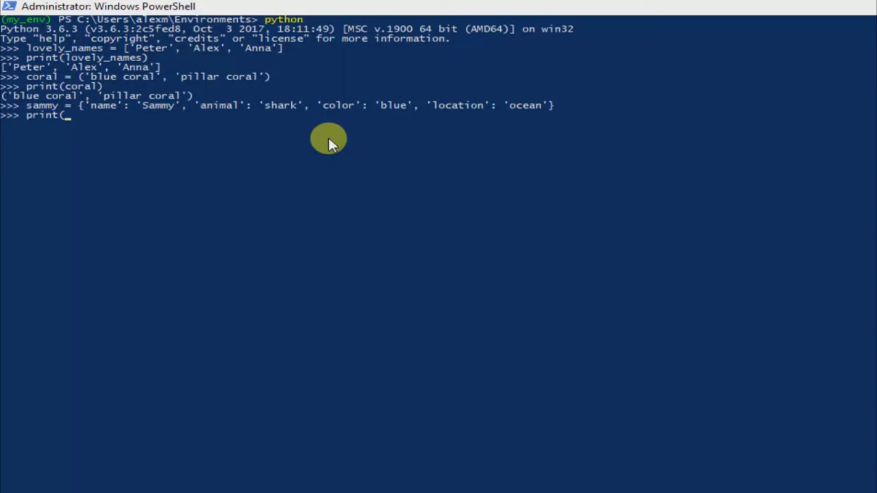
type("sammy)")
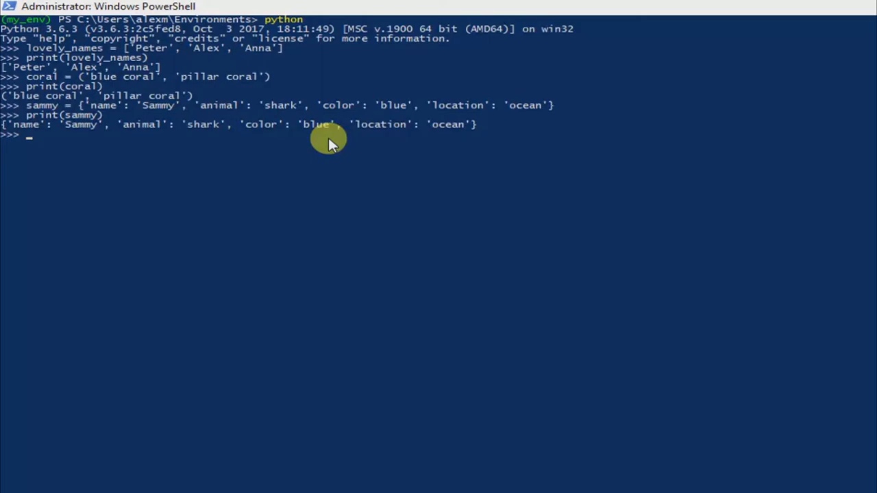
Step: Type print(sammy['color']) at the Python prompt without running it
type("pr")
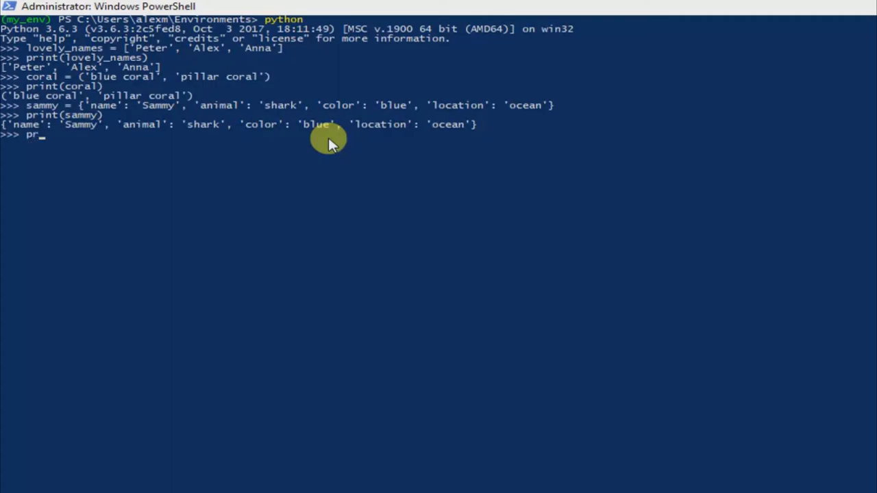
type("int")
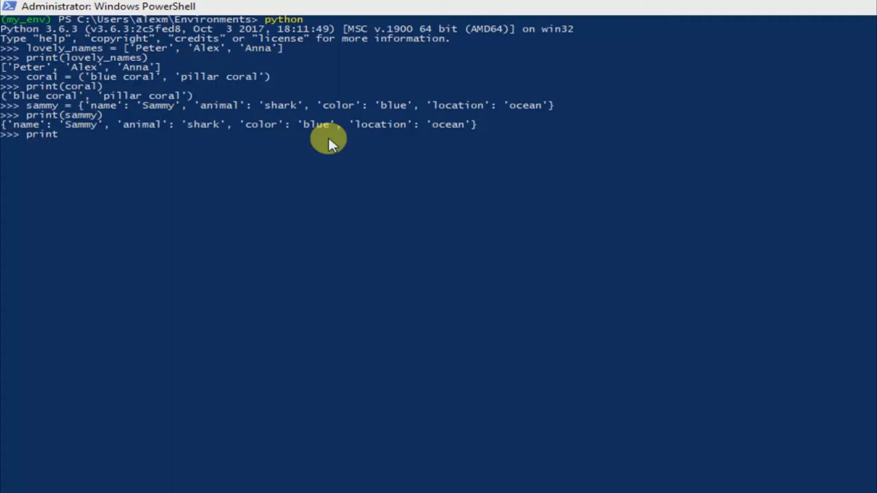
type("(sa")
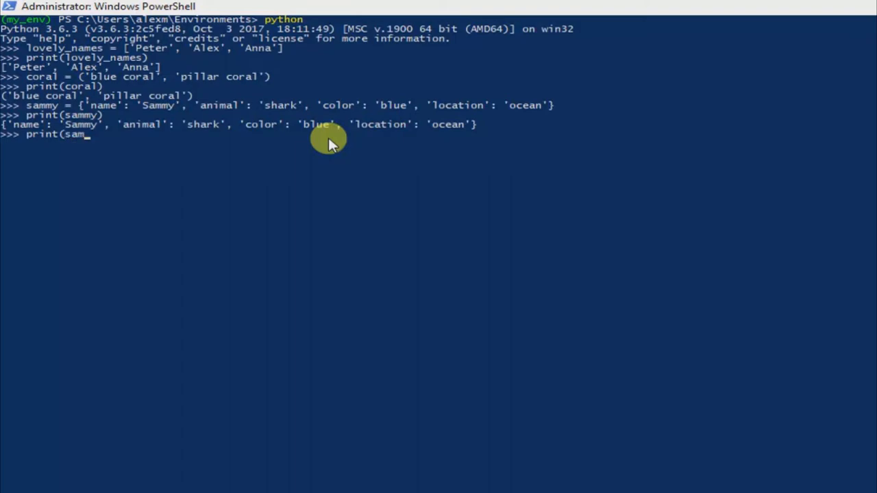
type("my")
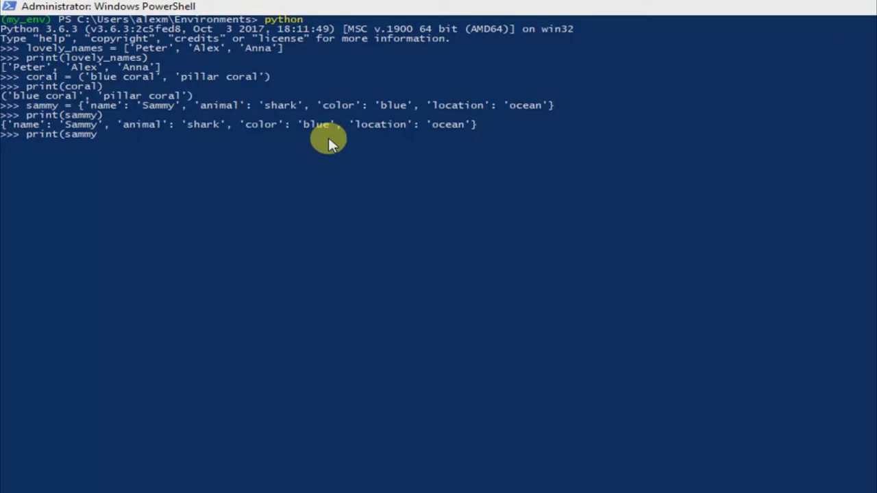
type("['")
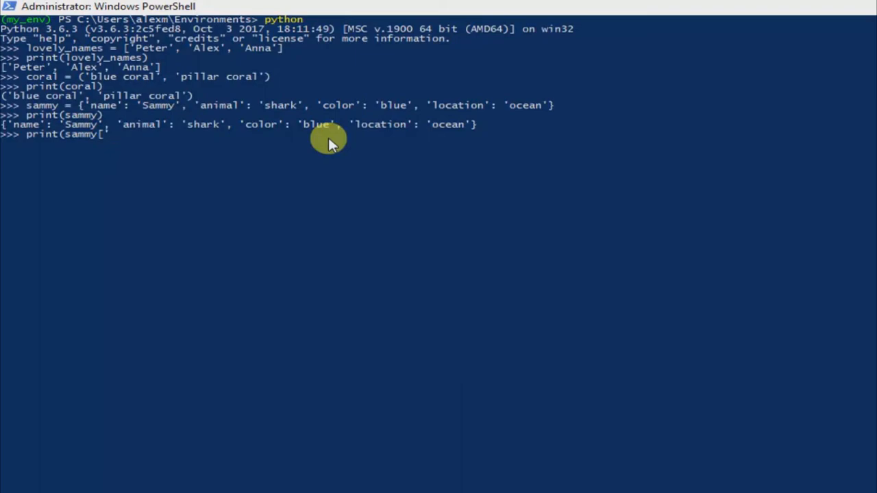
type("colo")
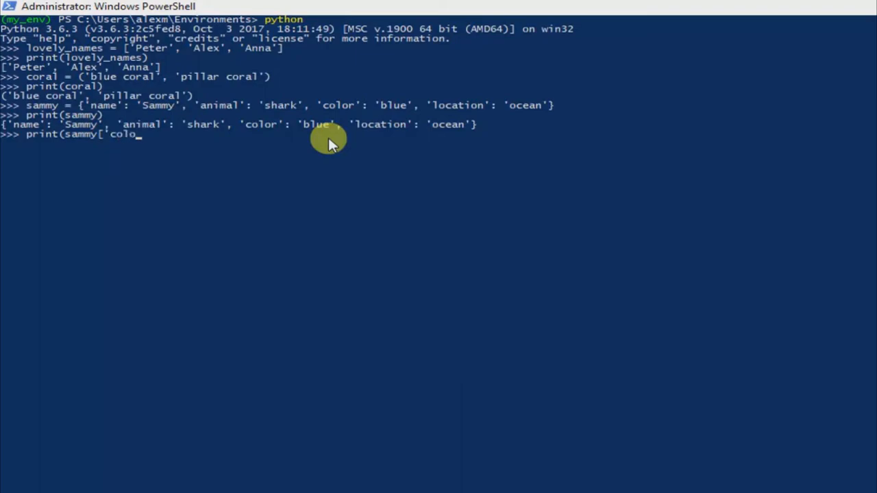
type("r")
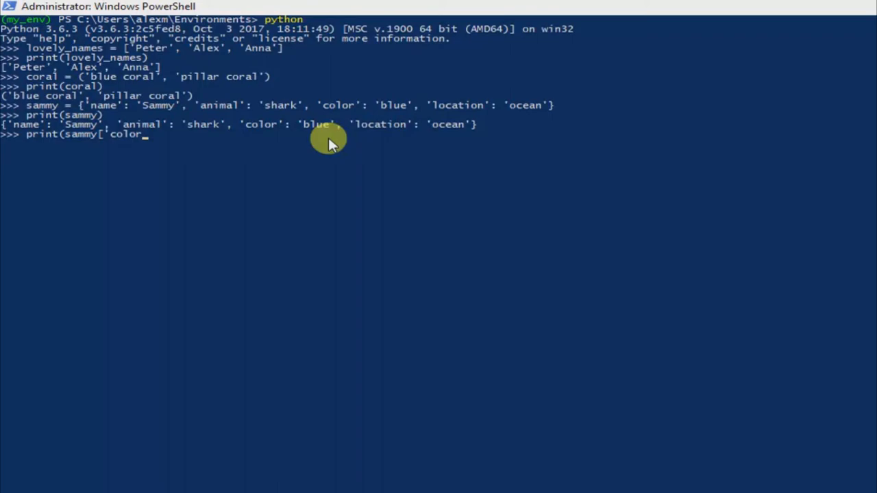
type("'")
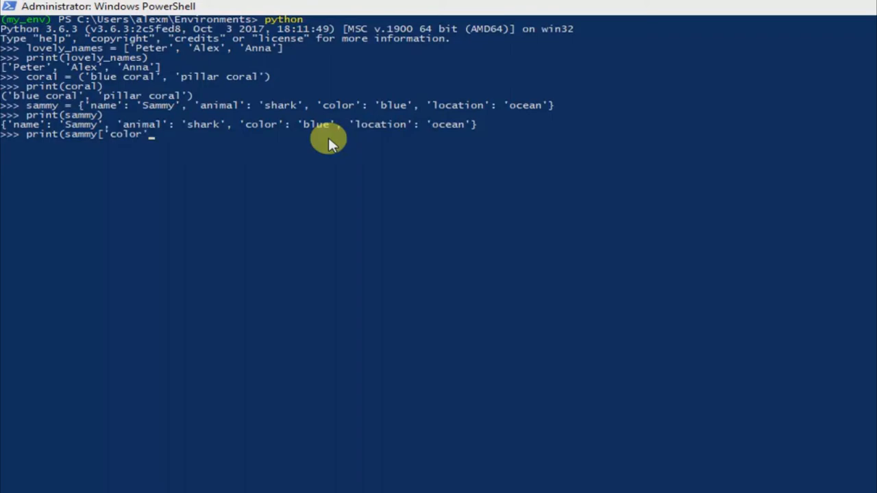
type("]")
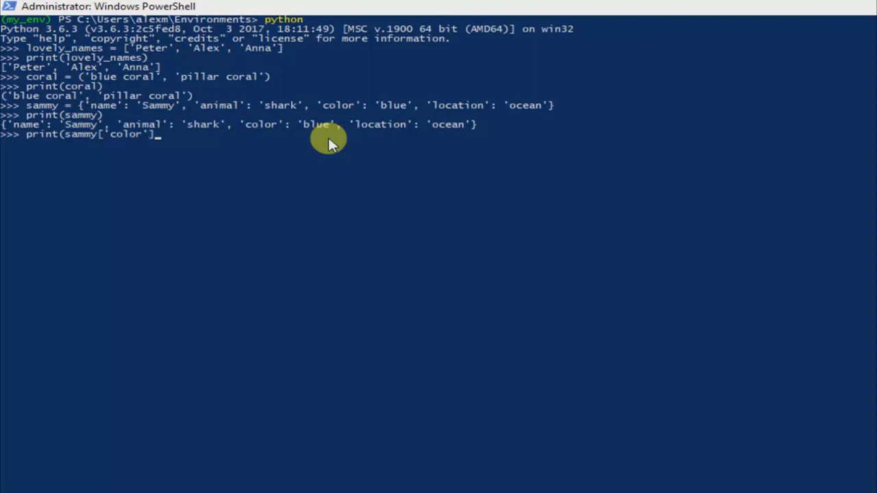
type(")")
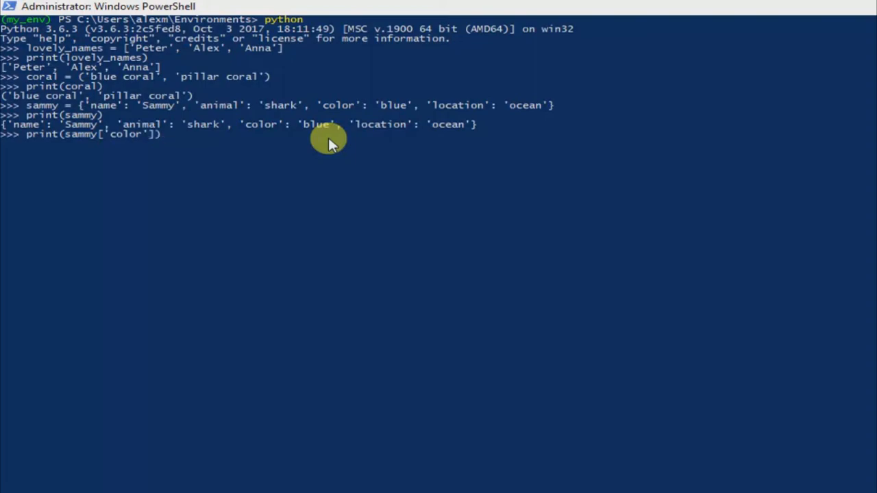